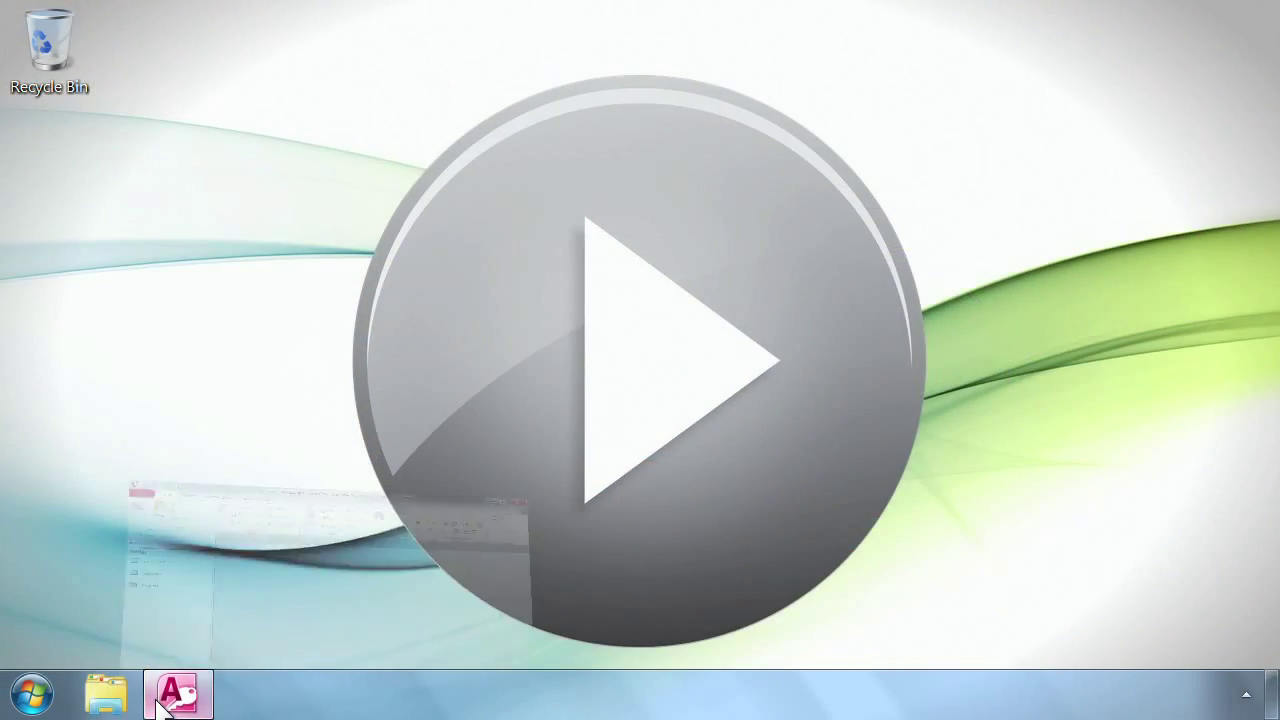
- Bring up the example Access database listing the Employees, Expenses and Projects tables
{"action": "left_click", "coordinate": [178, 696]}
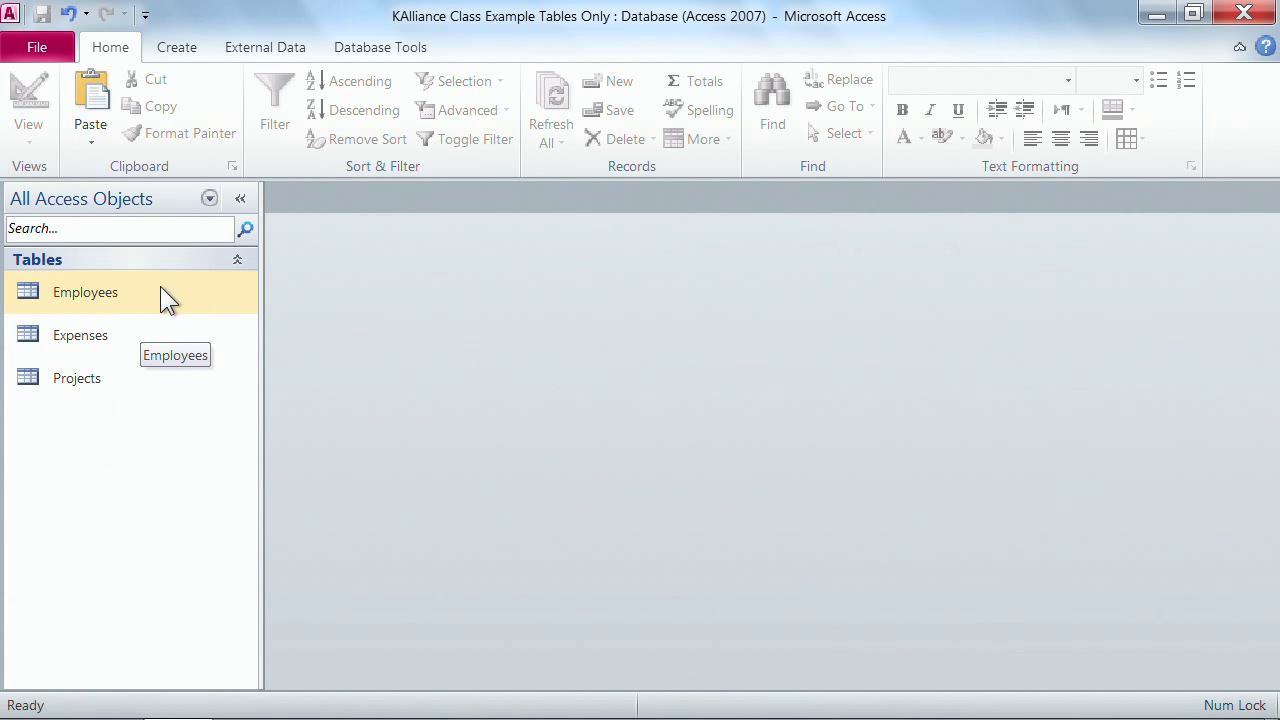
{"action": "mouse_move", "coordinate": [152, 300]}
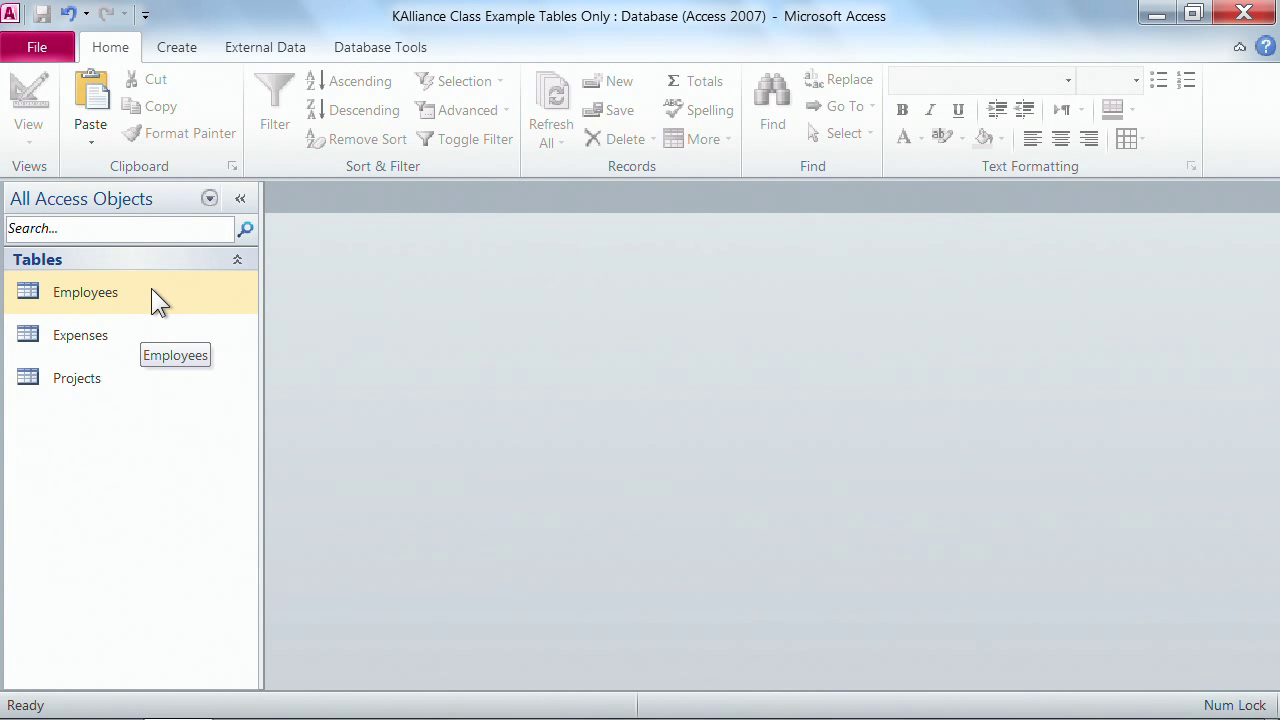
{"action": "mouse_move", "coordinate": [166, 304]}
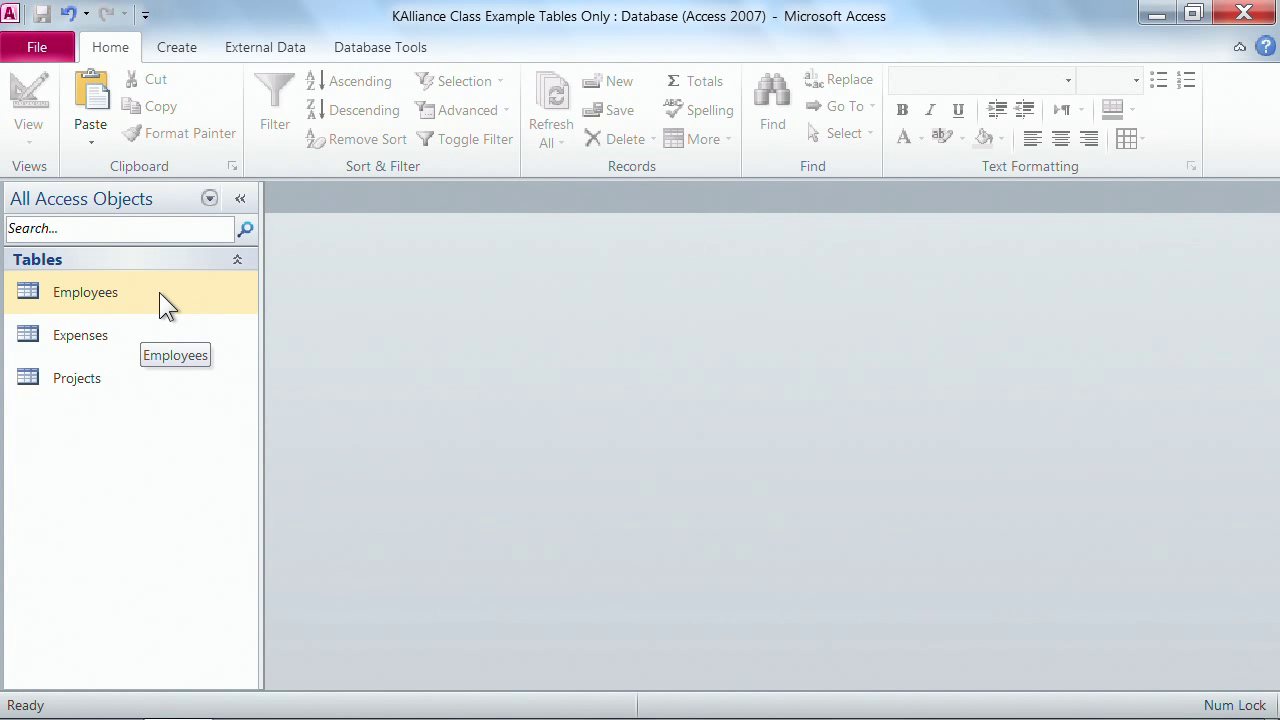
{"action": "mouse_move", "coordinate": [198, 288]}
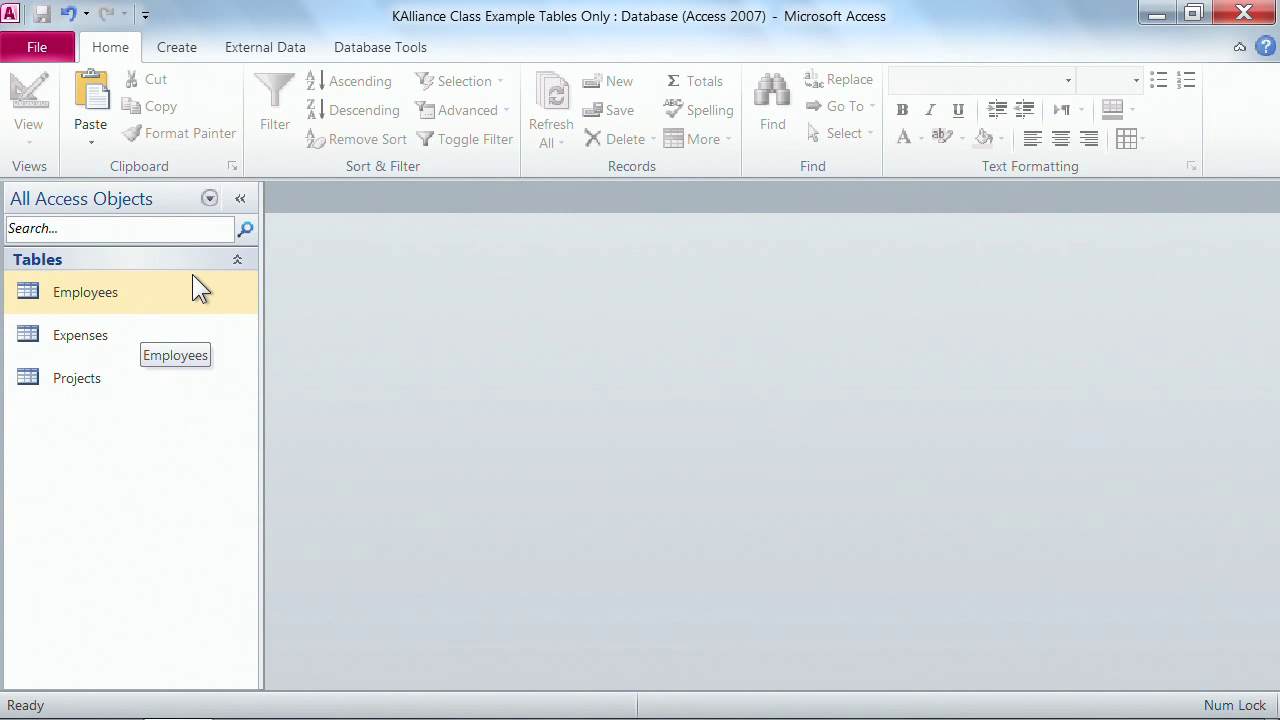
- Start the Query Wizard from the Create commands, with Simple Query Wizard offered first
{"action": "left_click", "coordinate": [176, 48]}
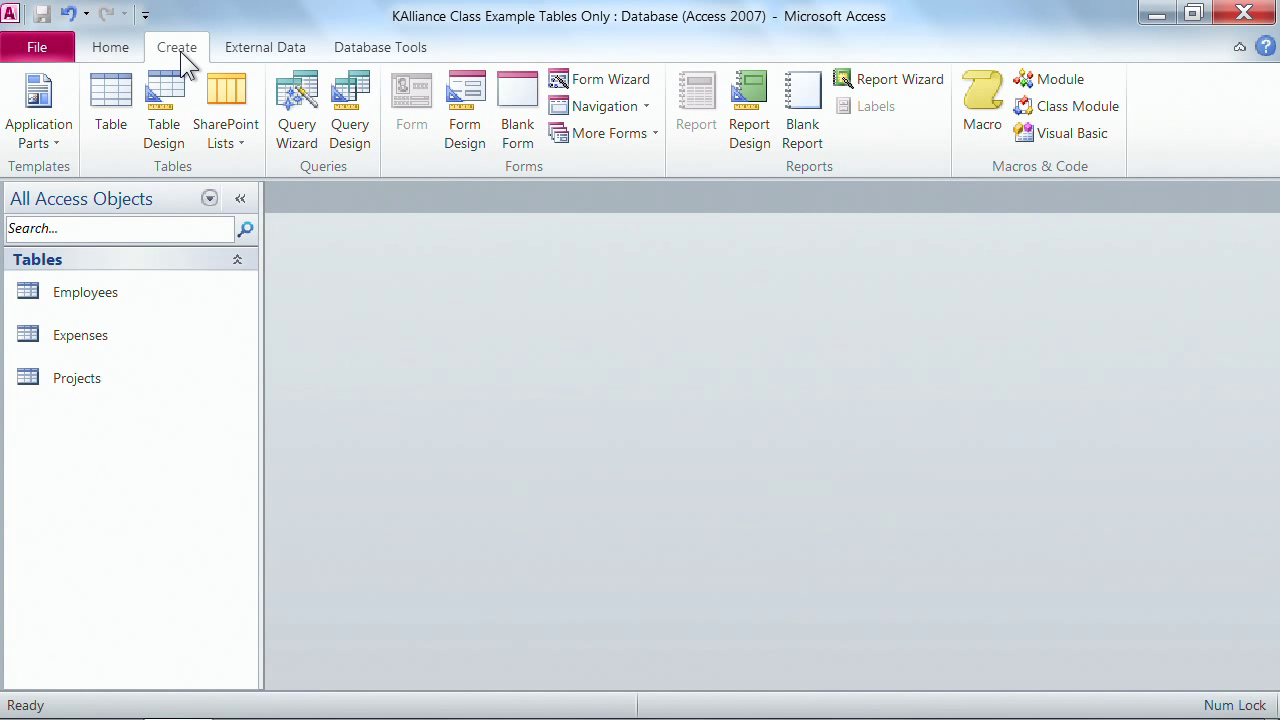
{"action": "mouse_move", "coordinate": [312, 180]}
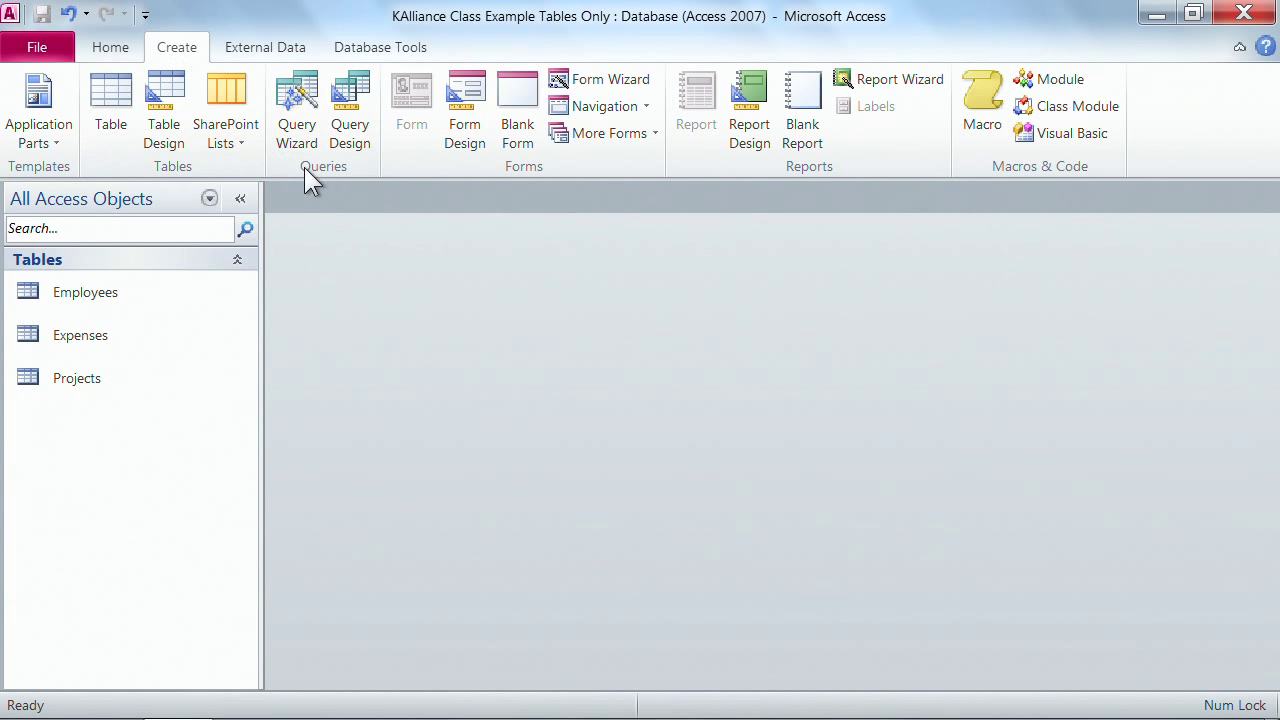
{"action": "mouse_move", "coordinate": [344, 184]}
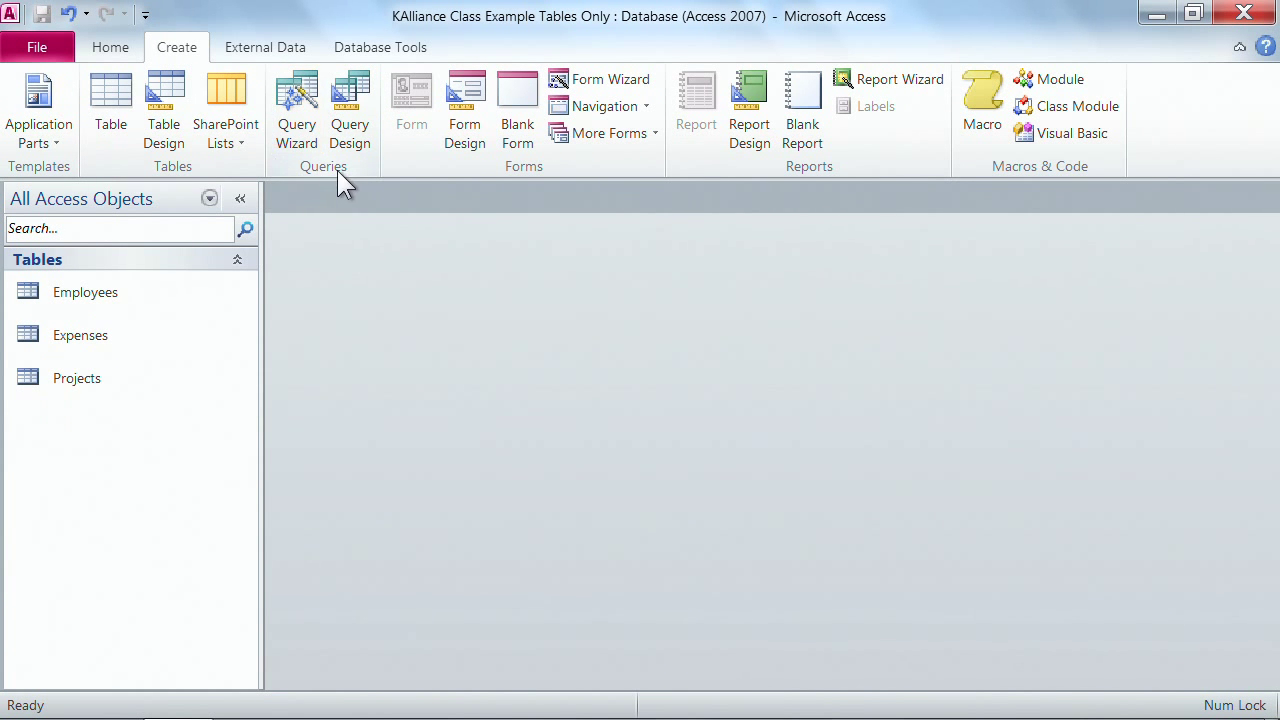
{"action": "mouse_move", "coordinate": [370, 188]}
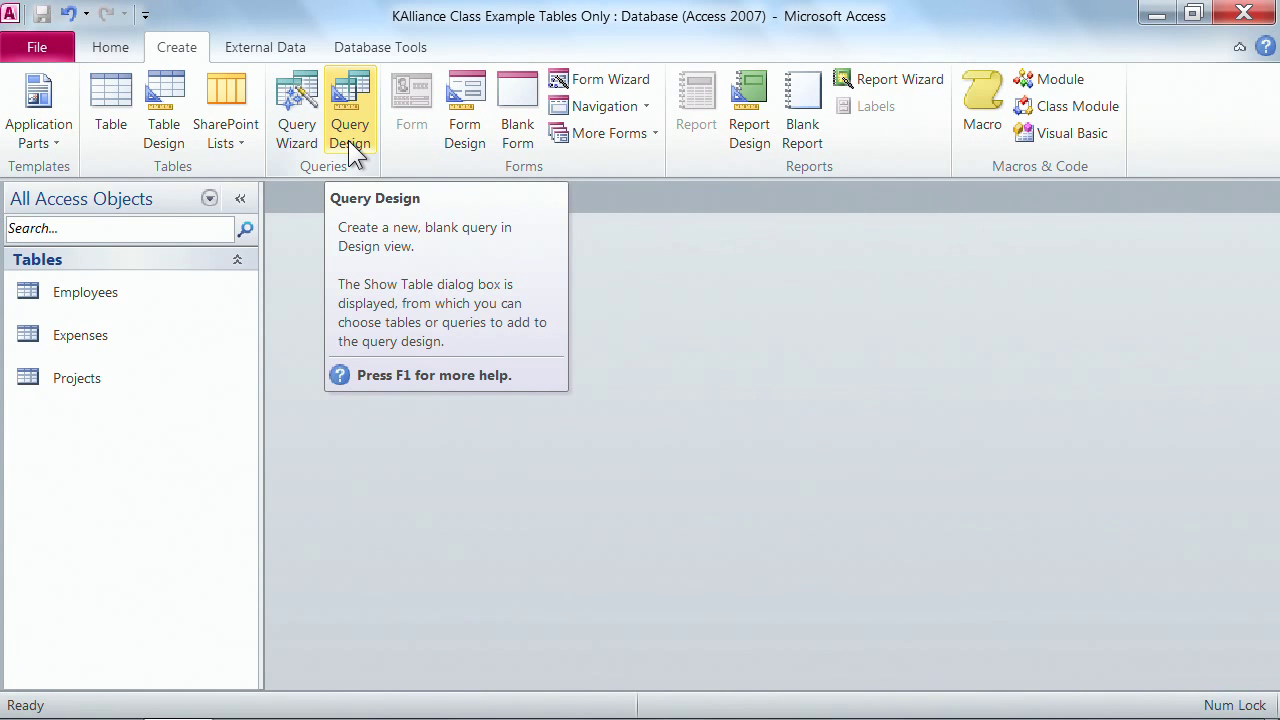
{"action": "left_click", "coordinate": [296, 100]}
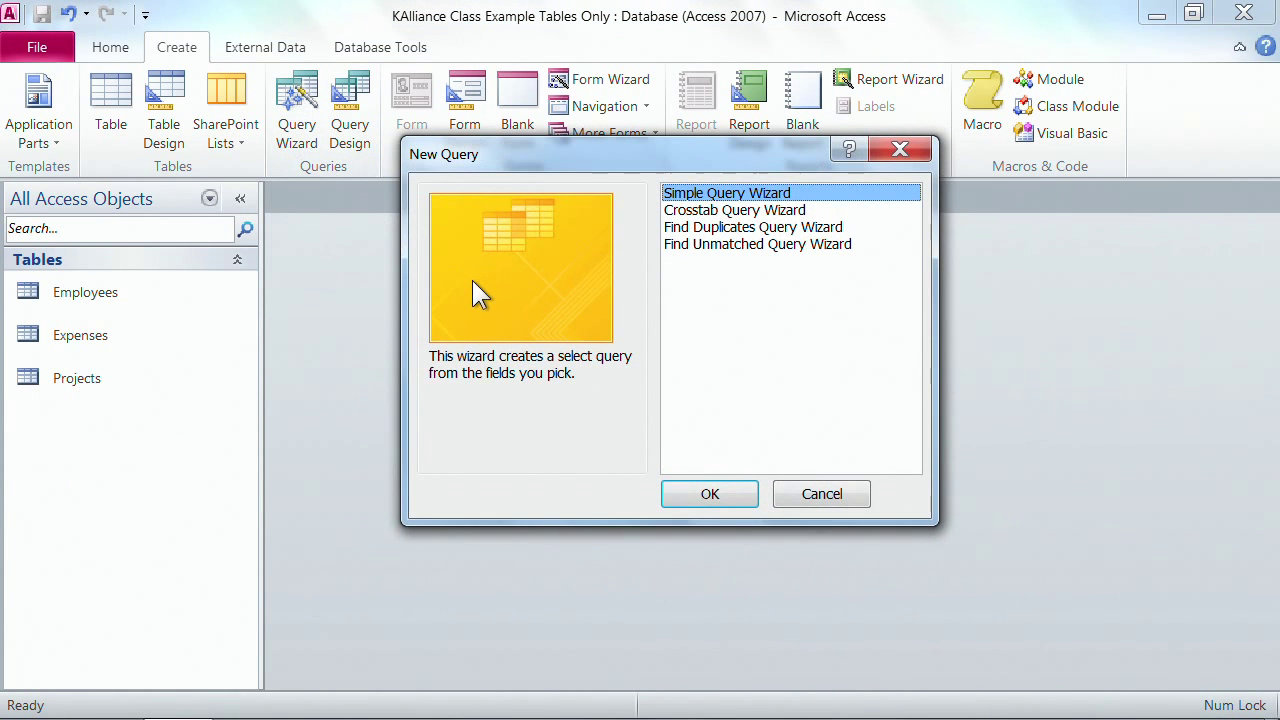
{"action": "mouse_move", "coordinate": [648, 204]}
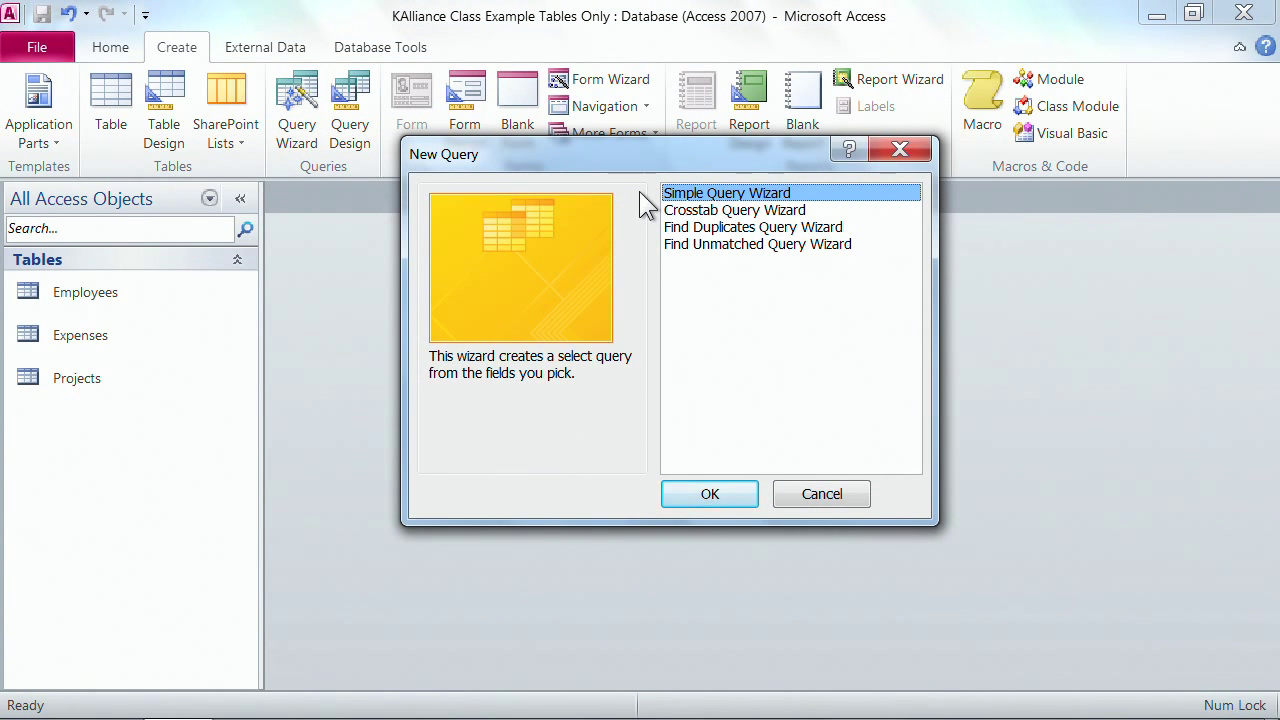
{"action": "mouse_move", "coordinate": [700, 210]}
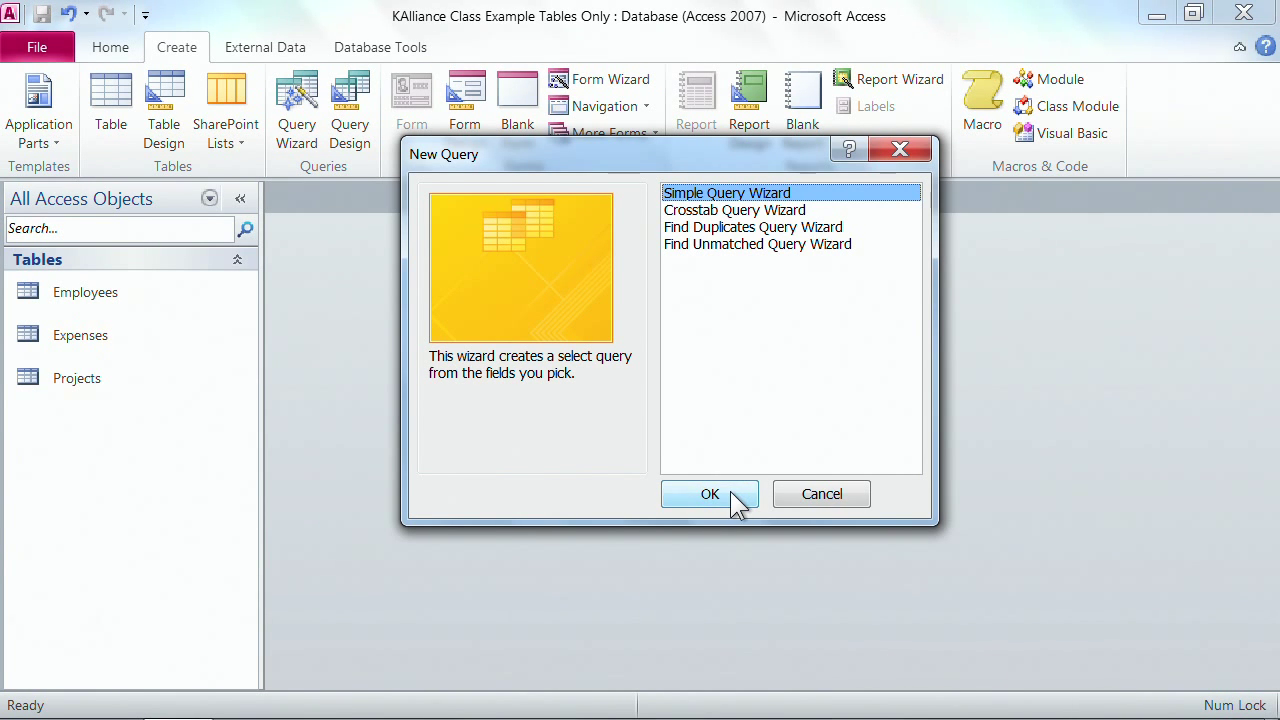
- Launch the Simple Query Wizard and choose Table: Employees as the field source
{"action": "left_click", "coordinate": [710, 494]}
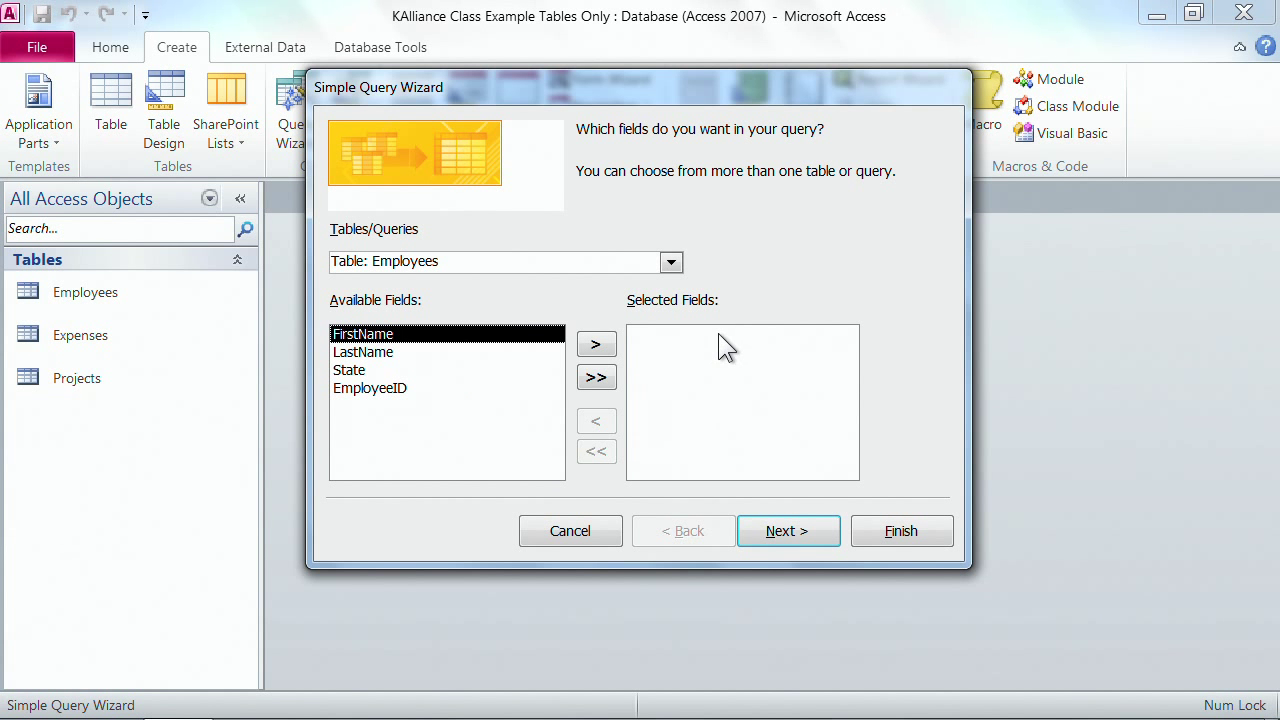
{"action": "mouse_move", "coordinate": [340, 288]}
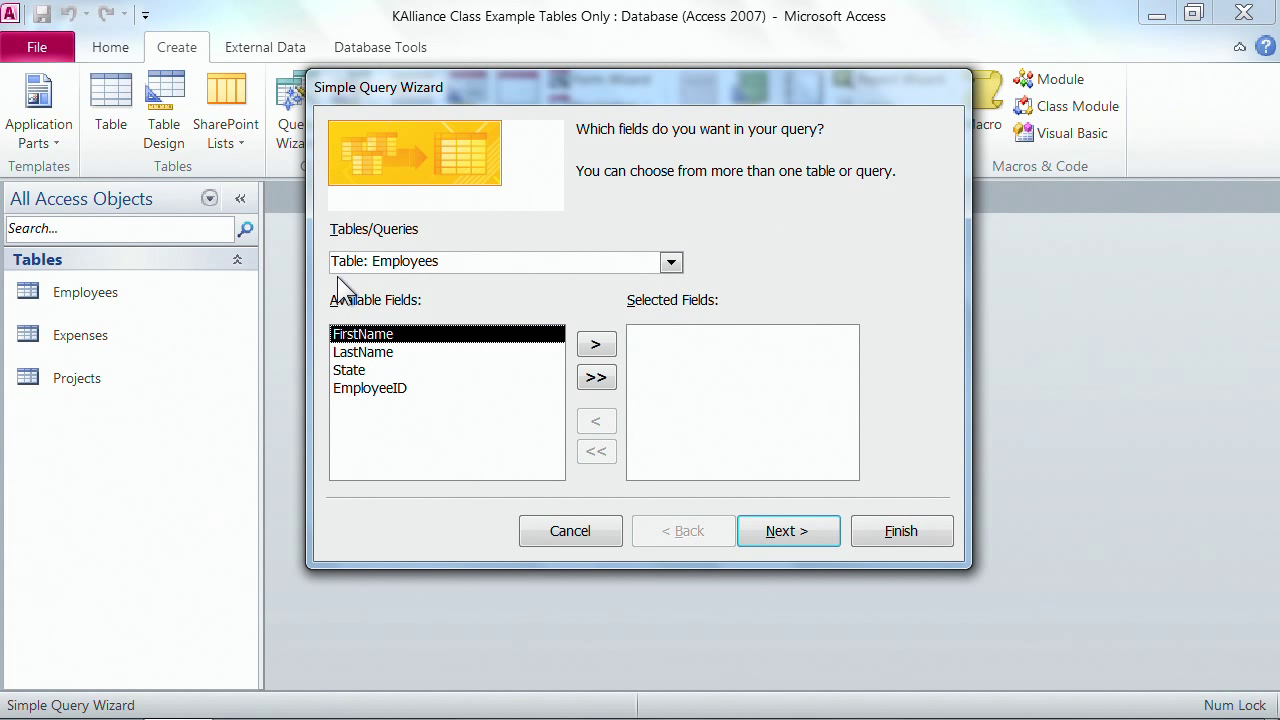
{"action": "mouse_move", "coordinate": [444, 290]}
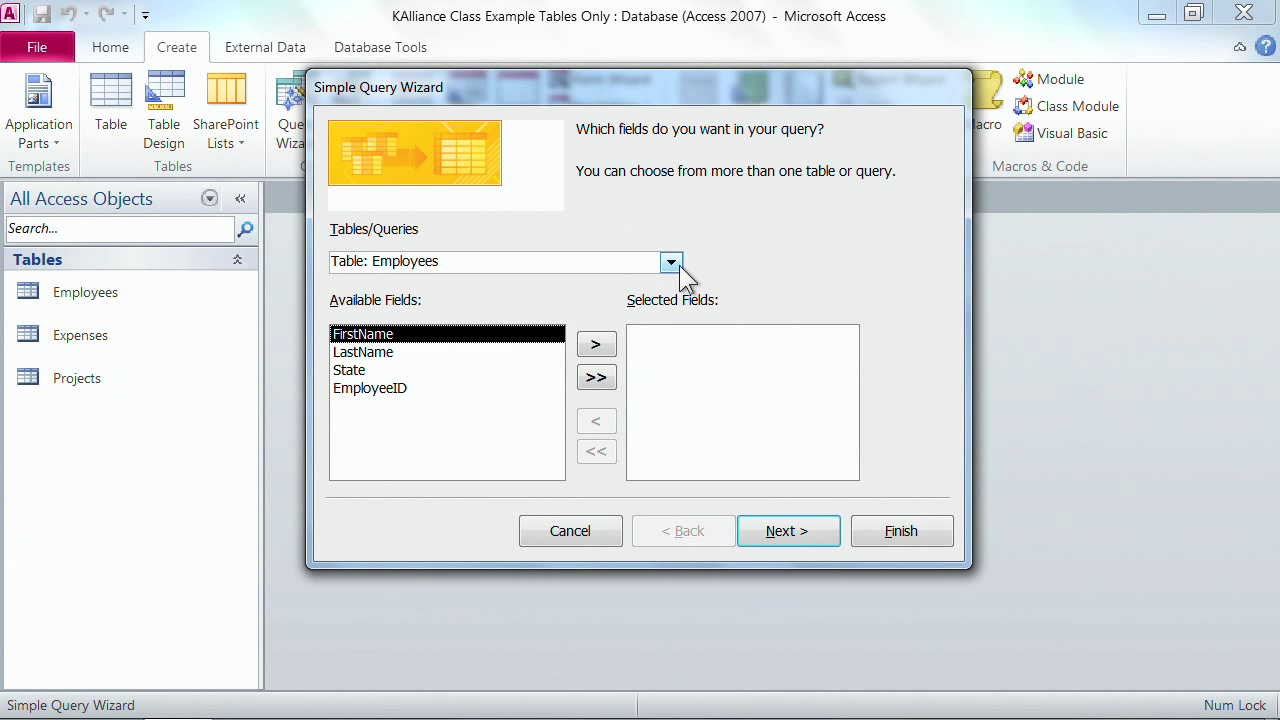
{"action": "left_click", "coordinate": [670, 260]}
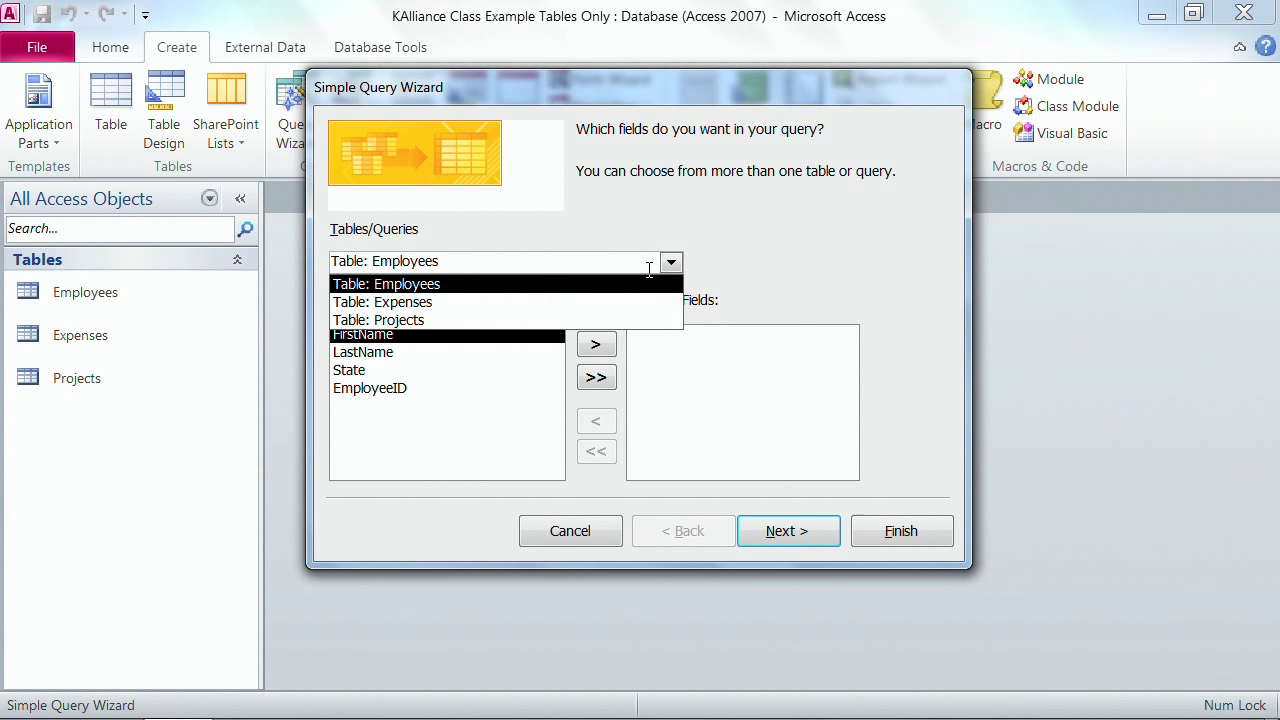
{"action": "mouse_move", "coordinate": [456, 324]}
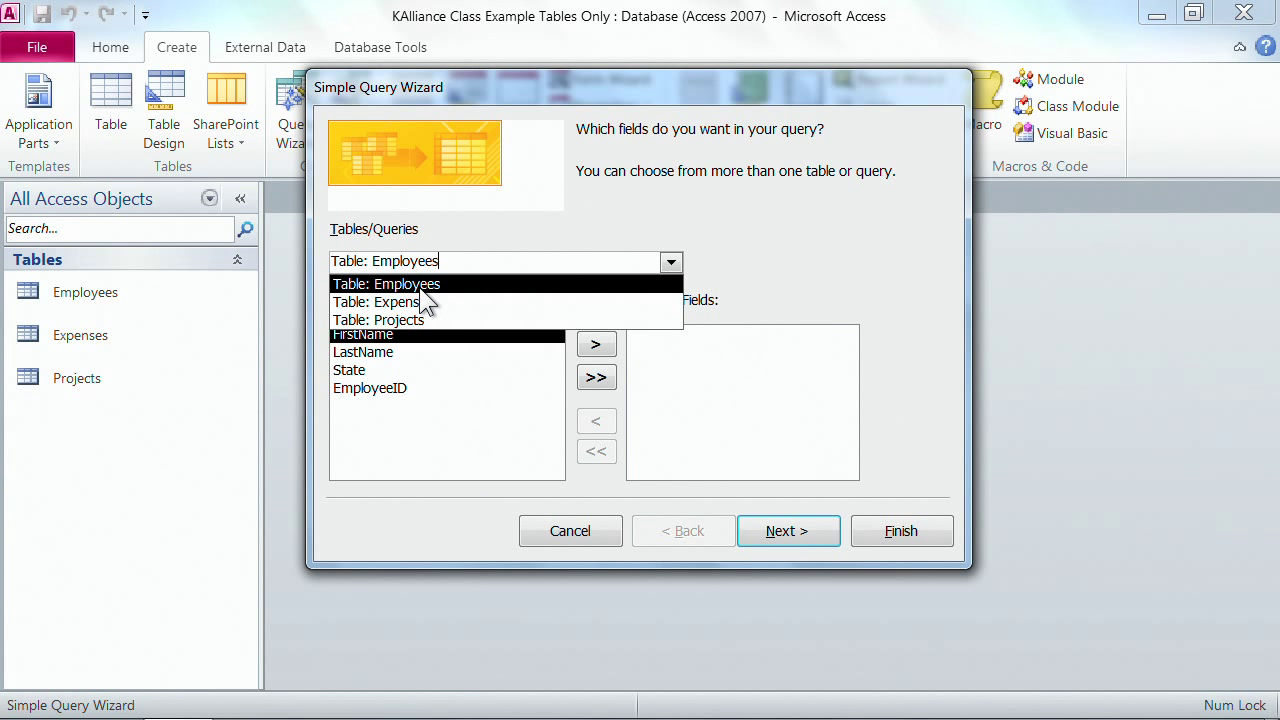
{"action": "left_click", "coordinate": [384, 284]}
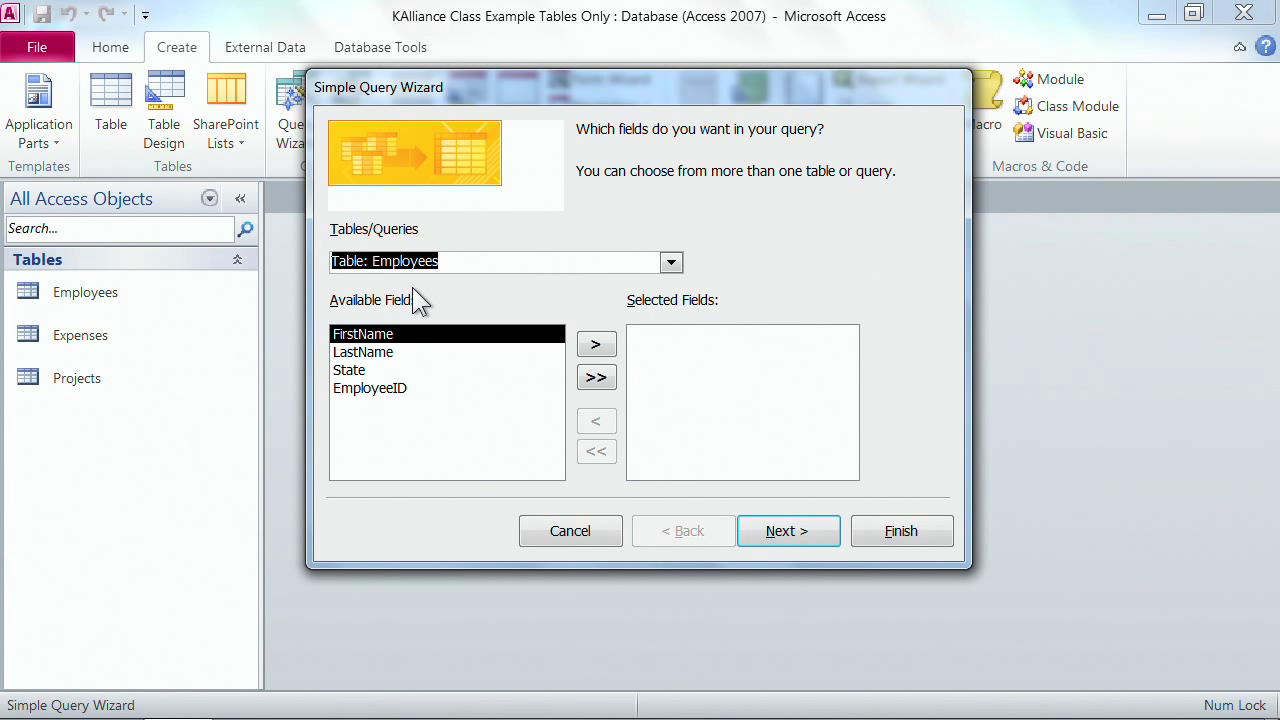
{"action": "mouse_move", "coordinate": [400, 356]}
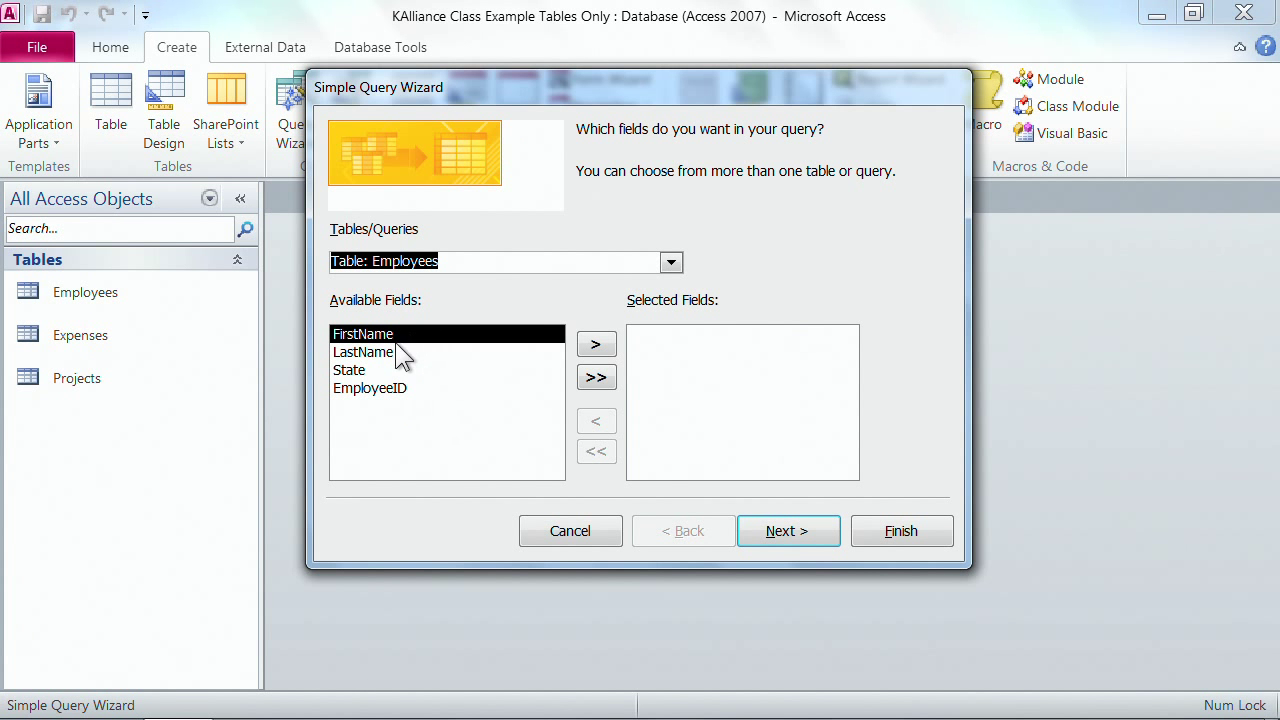
{"action": "mouse_move", "coordinate": [400, 442]}
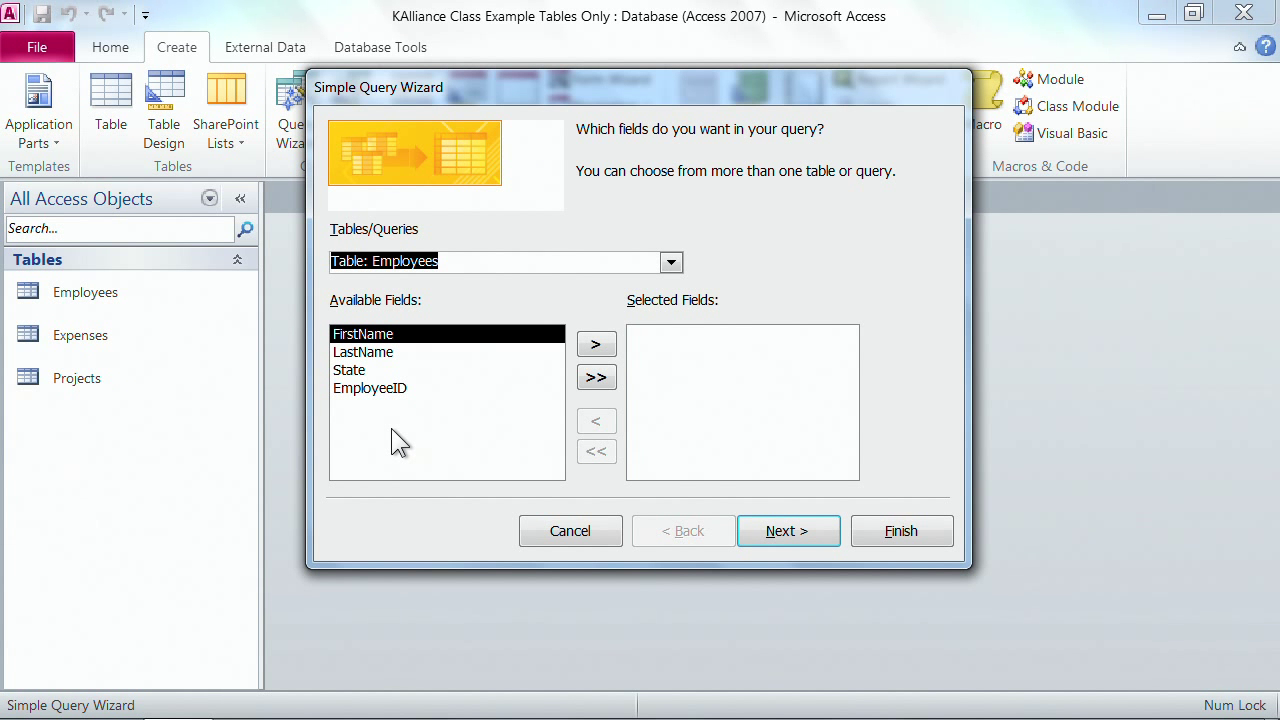
{"action": "mouse_move", "coordinate": [768, 362]}
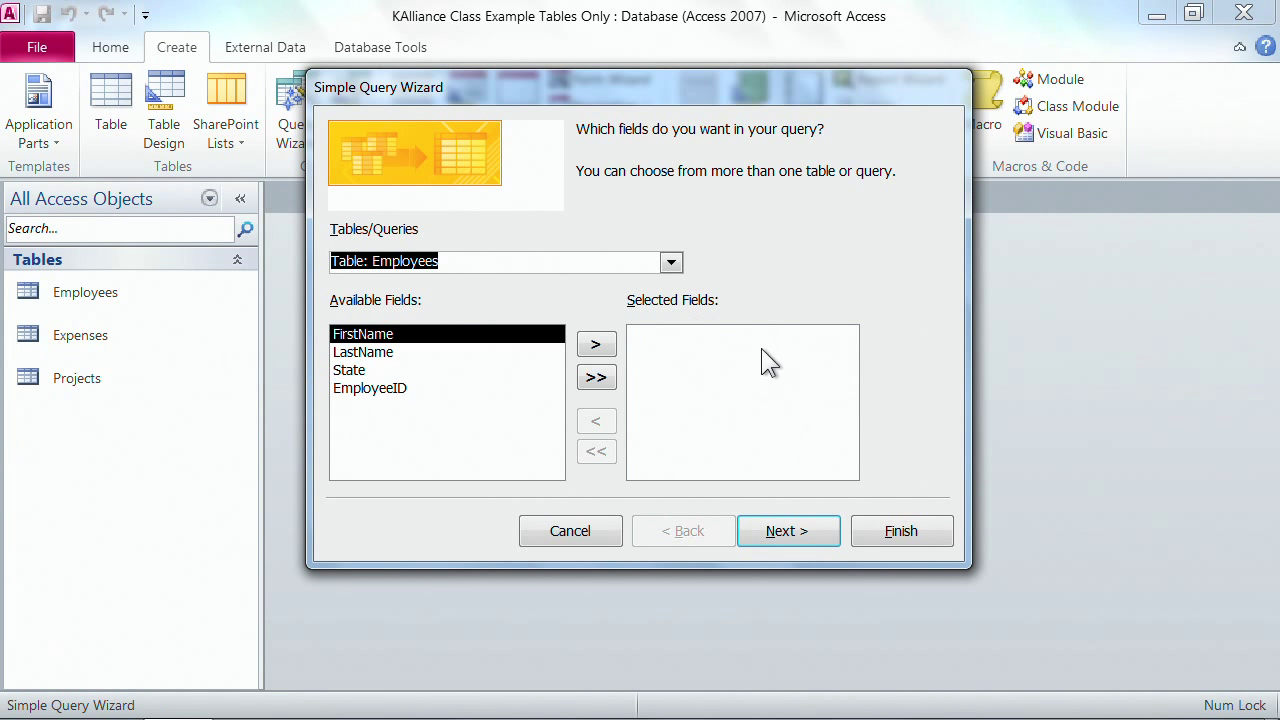
{"action": "mouse_move", "coordinate": [762, 442]}
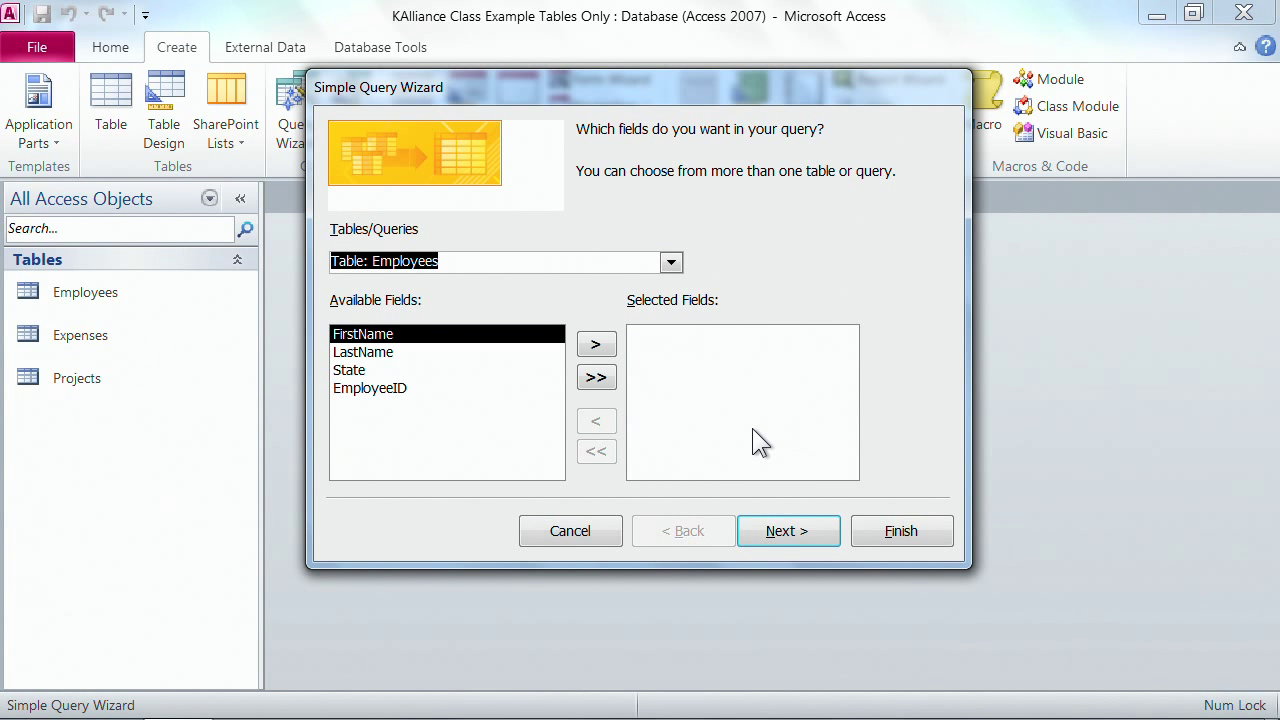
{"action": "mouse_move", "coordinate": [744, 420]}
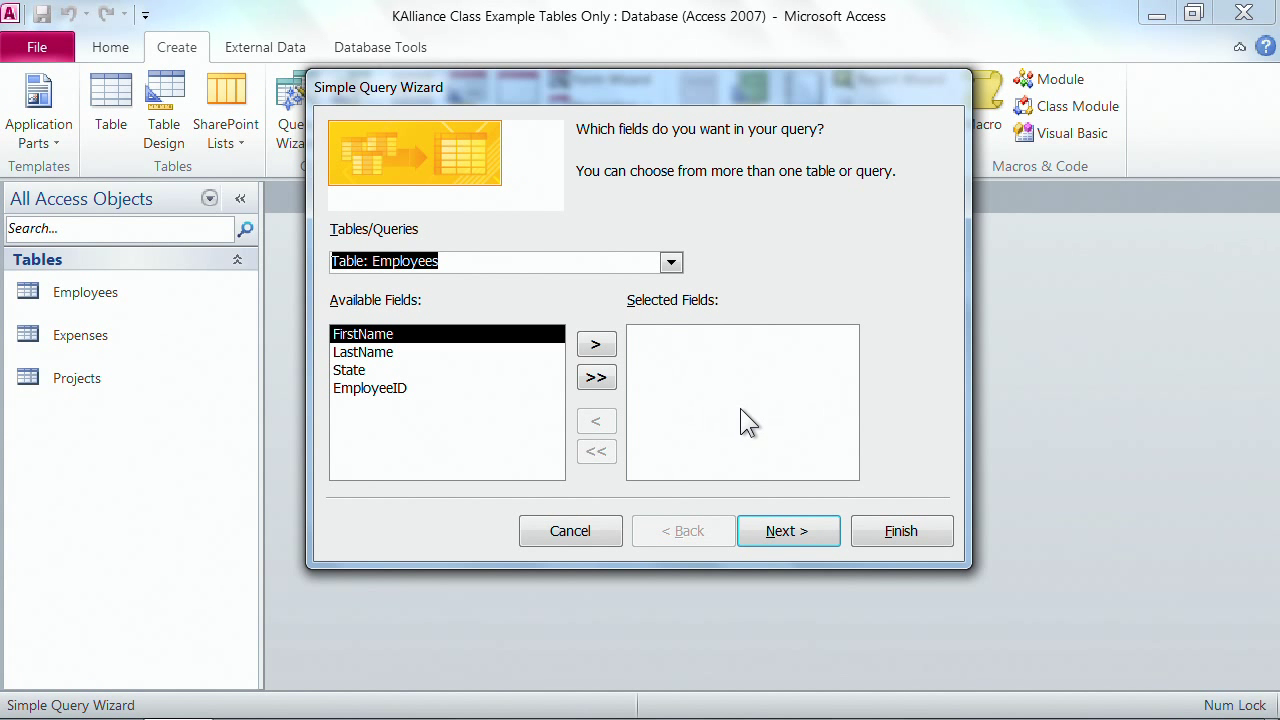
{"action": "mouse_move", "coordinate": [588, 320]}
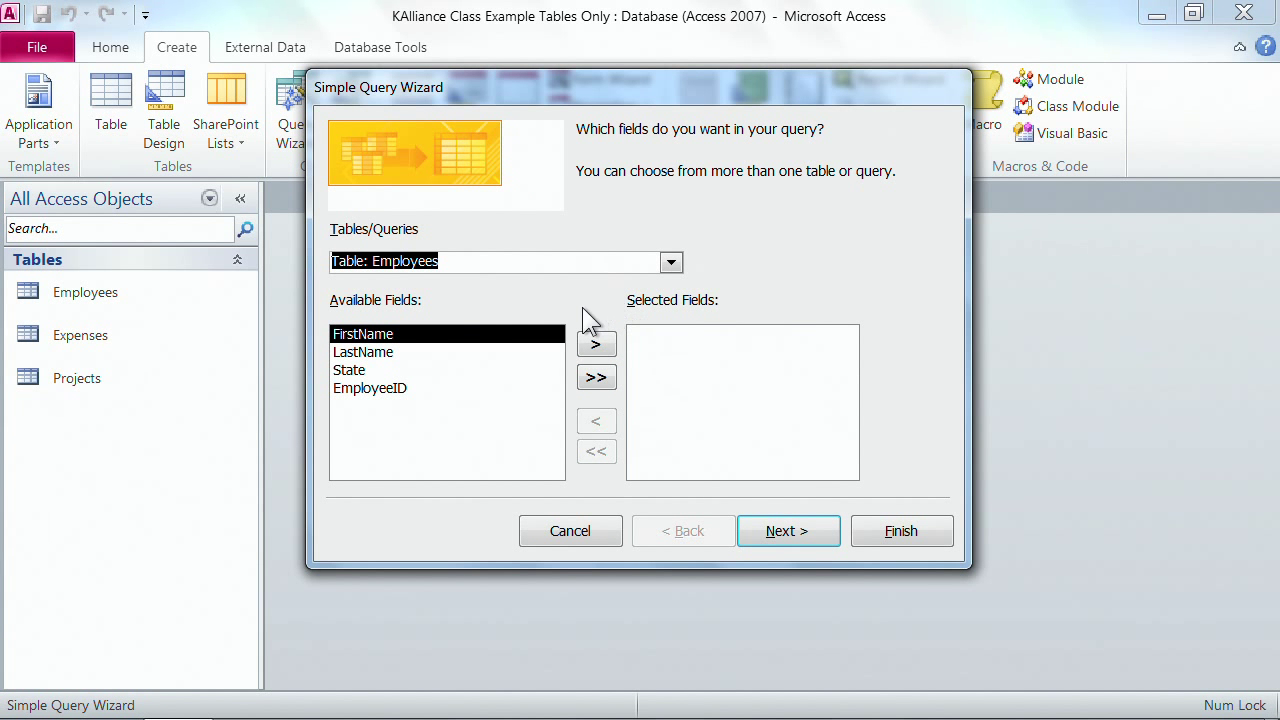
{"action": "mouse_move", "coordinate": [630, 356]}
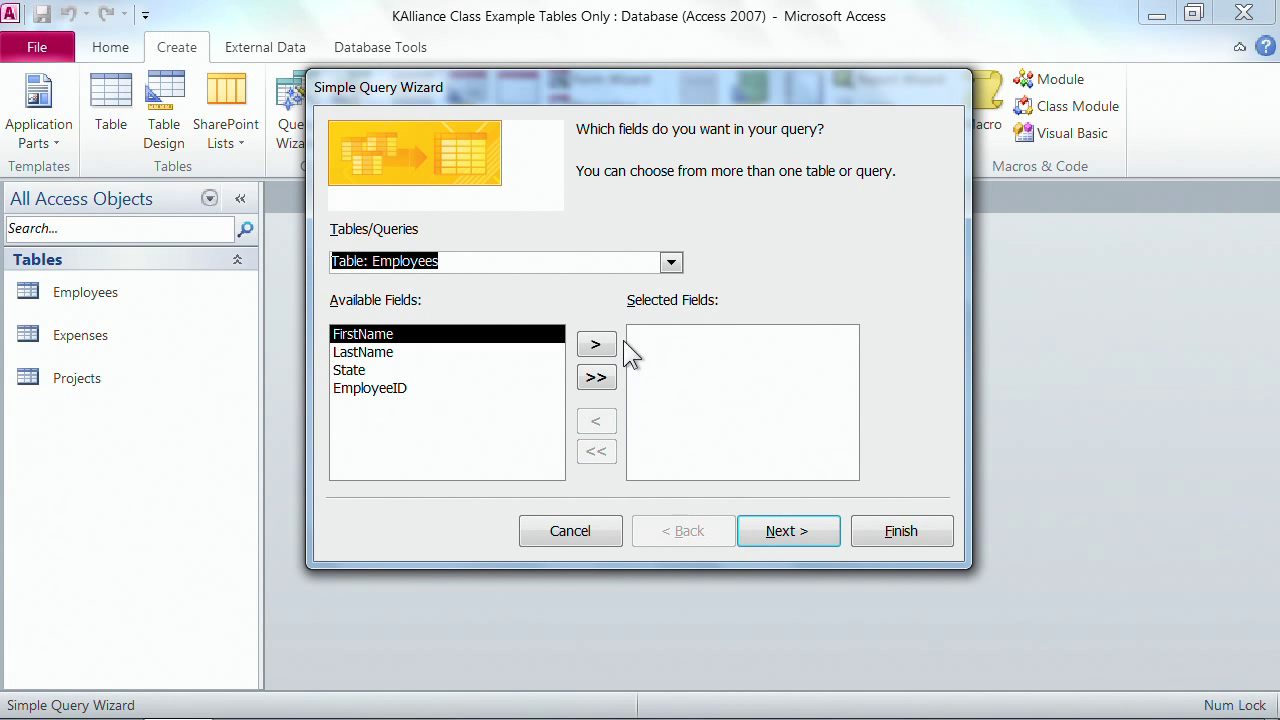
{"action": "mouse_move", "coordinate": [584, 472]}
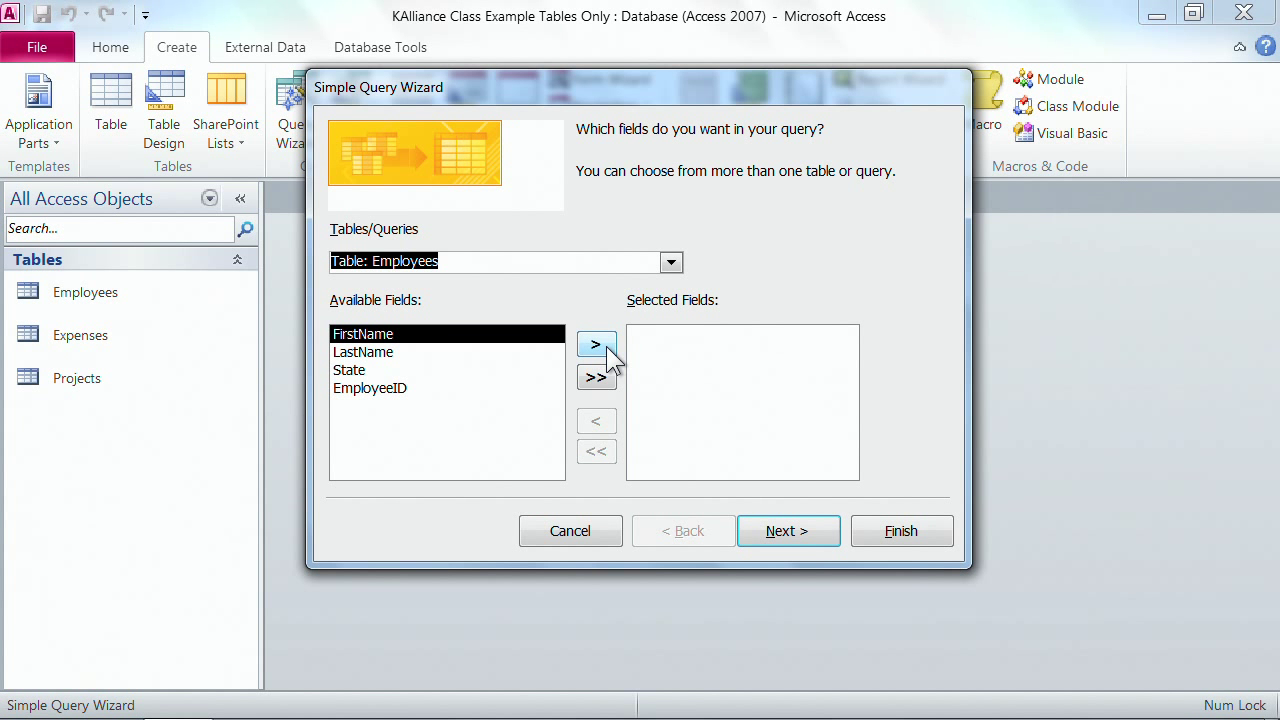
- Move EmployeeID, LastName, FirstName and State into the query's Selected Fields
{"action": "left_click", "coordinate": [596, 344]}
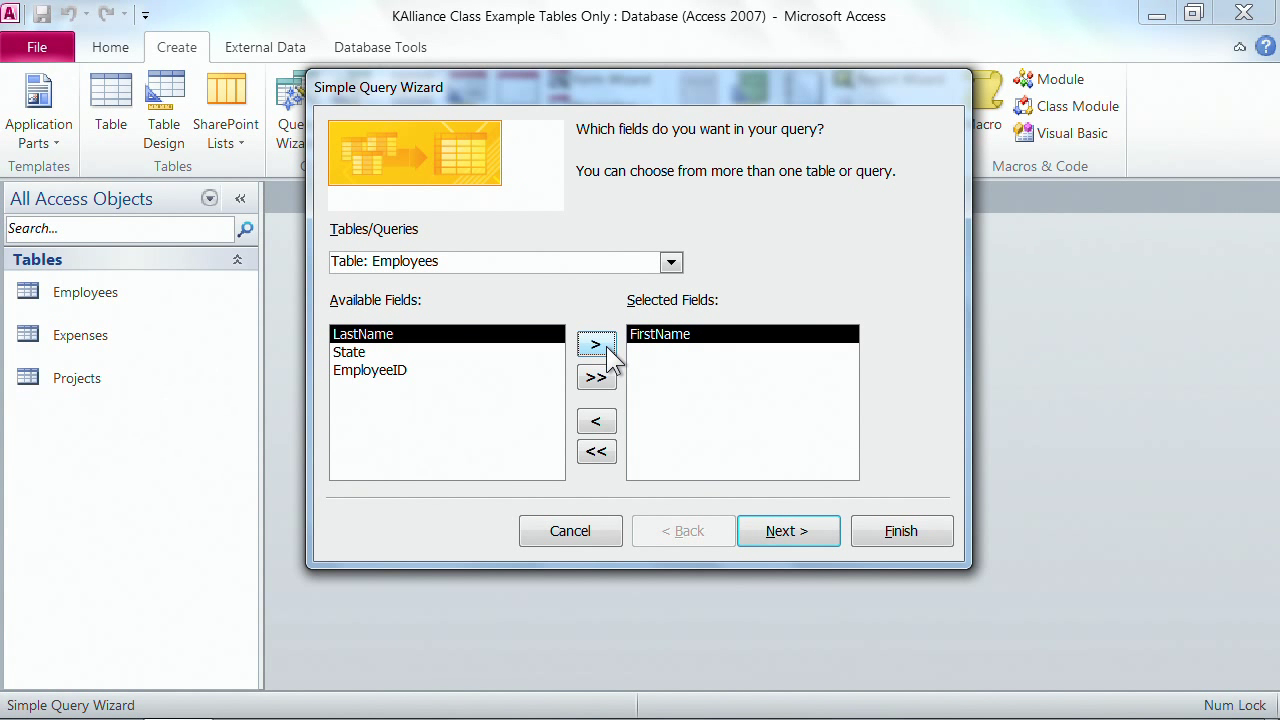
{"action": "mouse_move", "coordinate": [596, 376]}
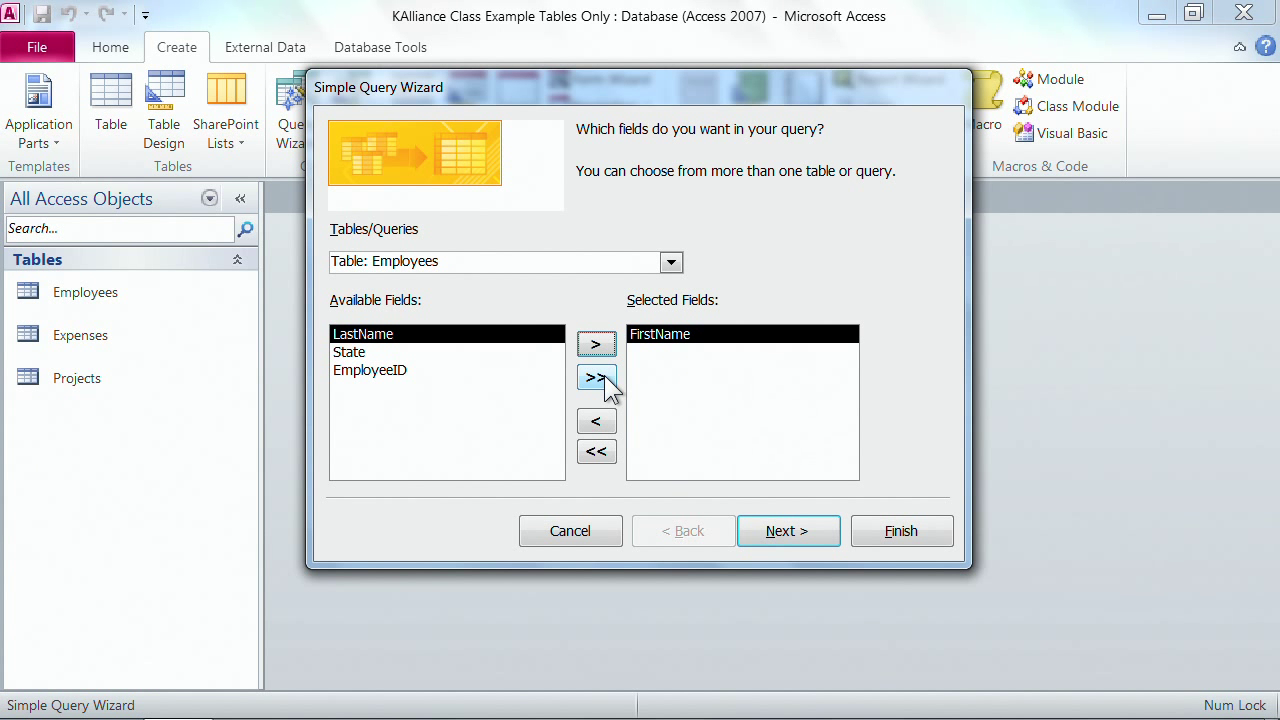
{"action": "left_click", "coordinate": [596, 378]}
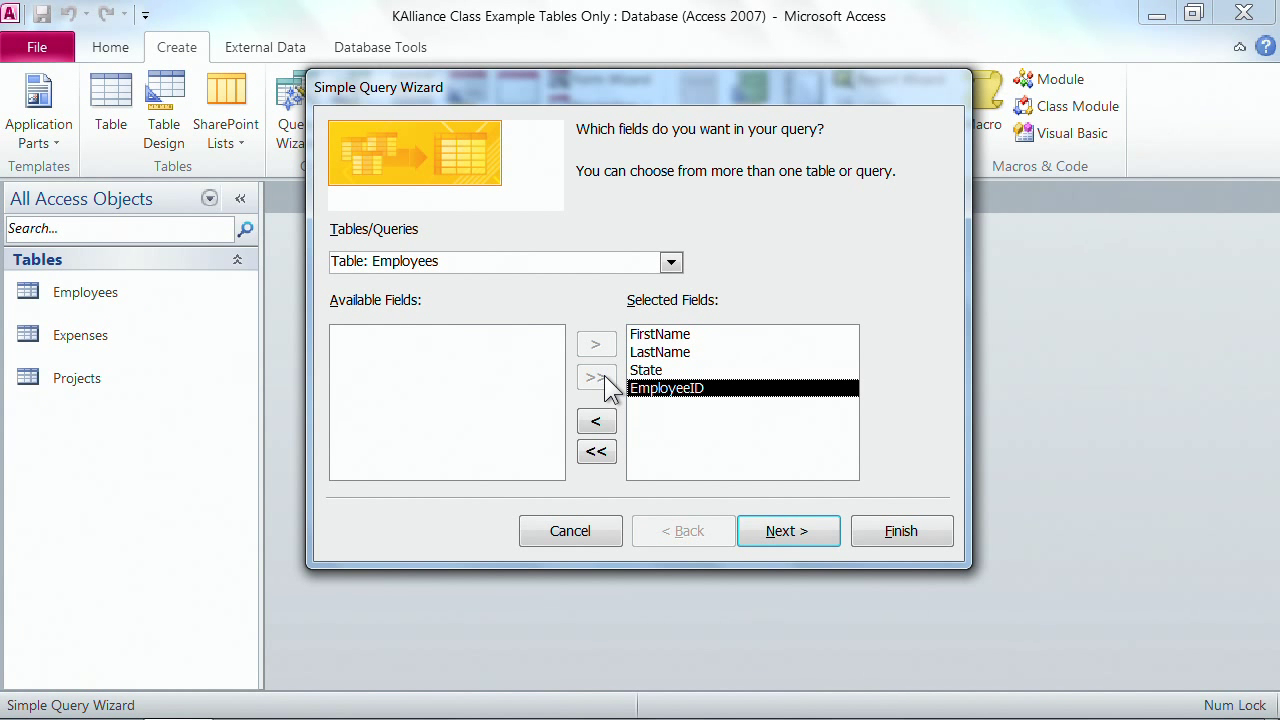
{"action": "mouse_move", "coordinate": [564, 448]}
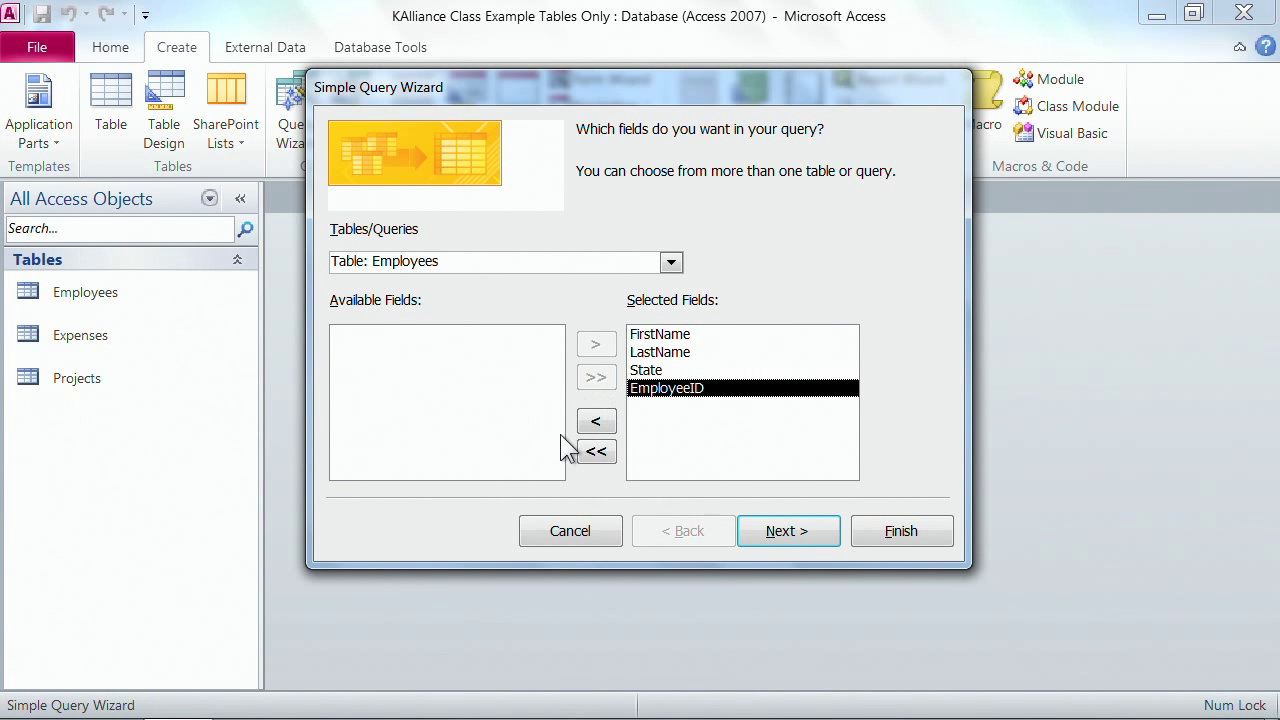
{"action": "left_click", "coordinate": [596, 452]}
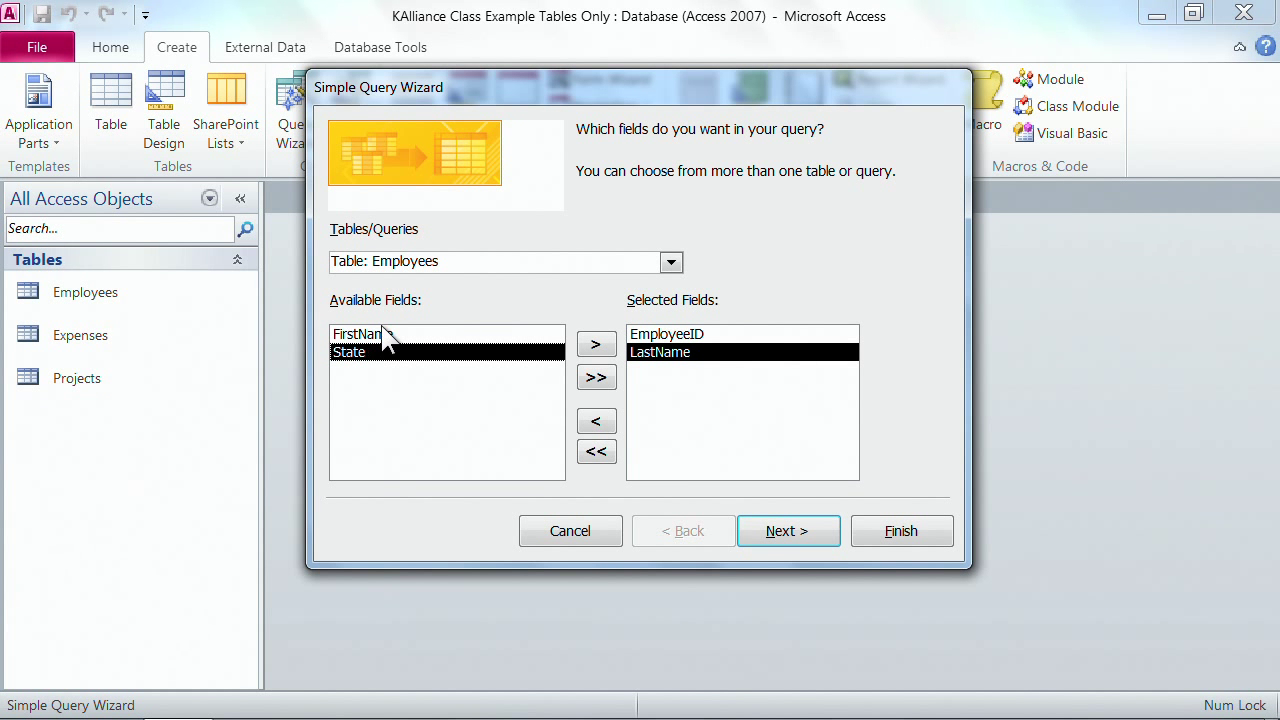
{"action": "left_click", "coordinate": [596, 376]}
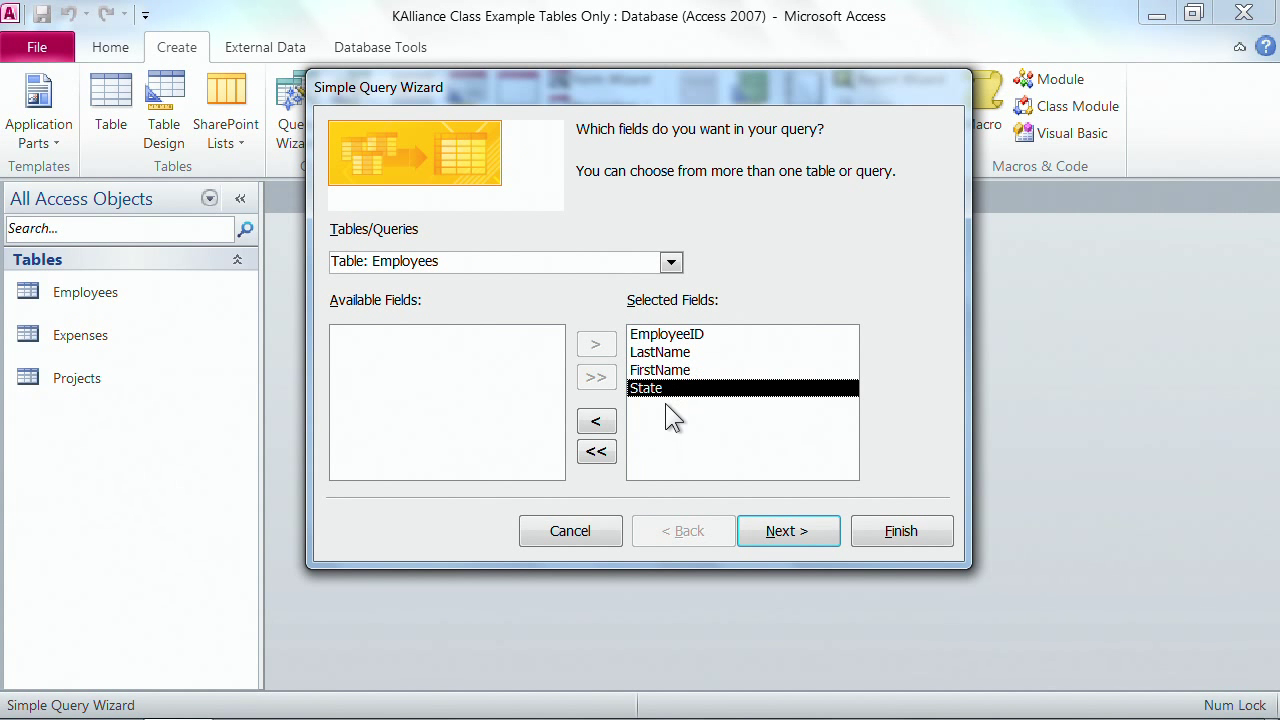
{"action": "mouse_move", "coordinate": [672, 332]}
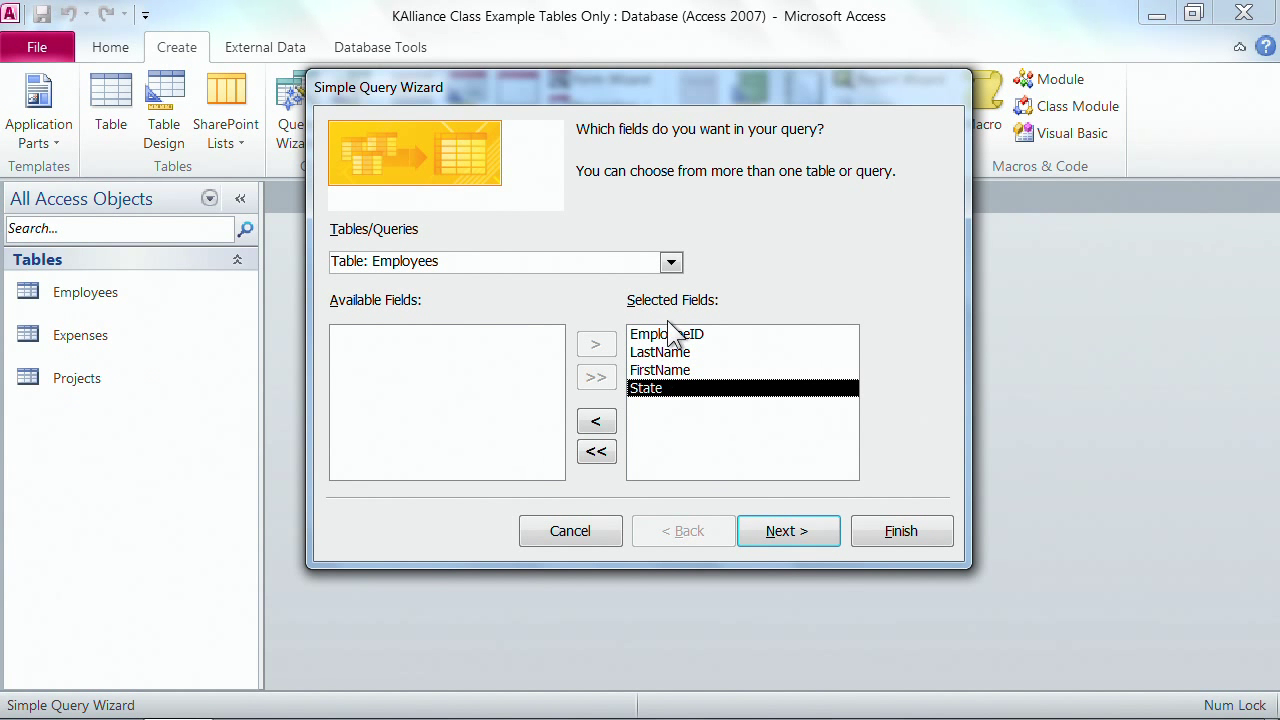
{"action": "mouse_move", "coordinate": [692, 452]}
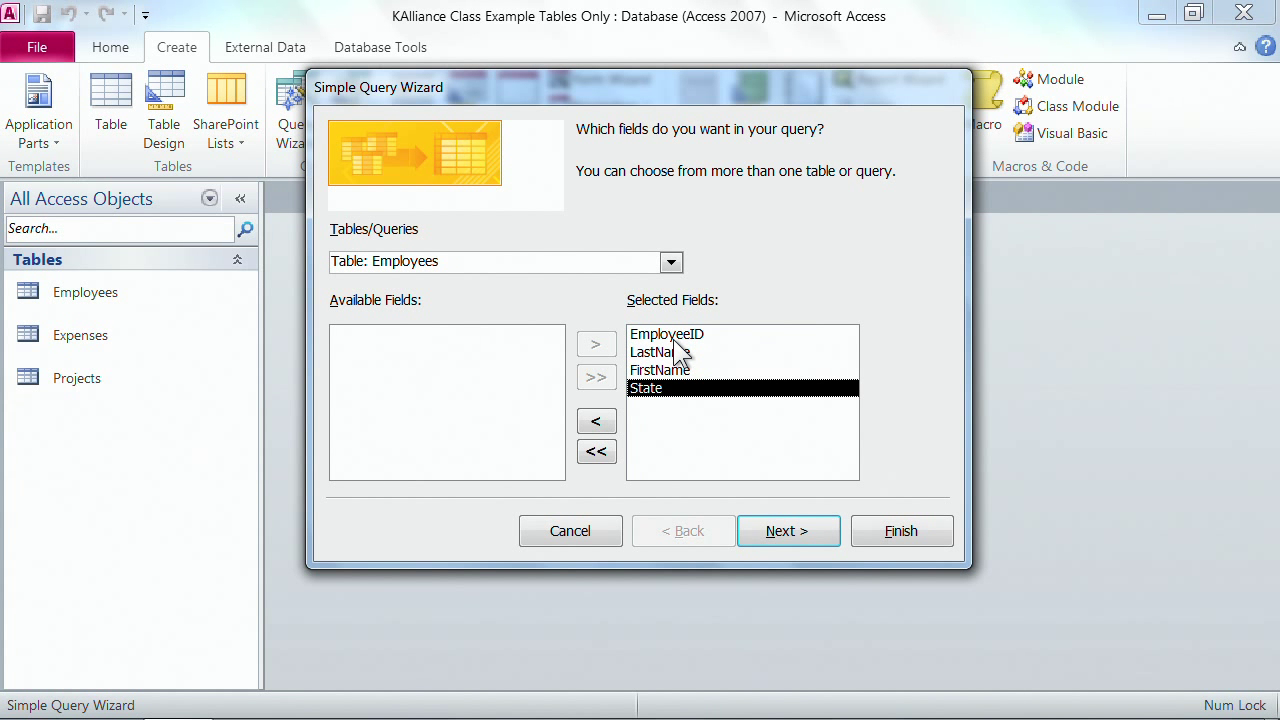
{"action": "mouse_move", "coordinate": [704, 344]}
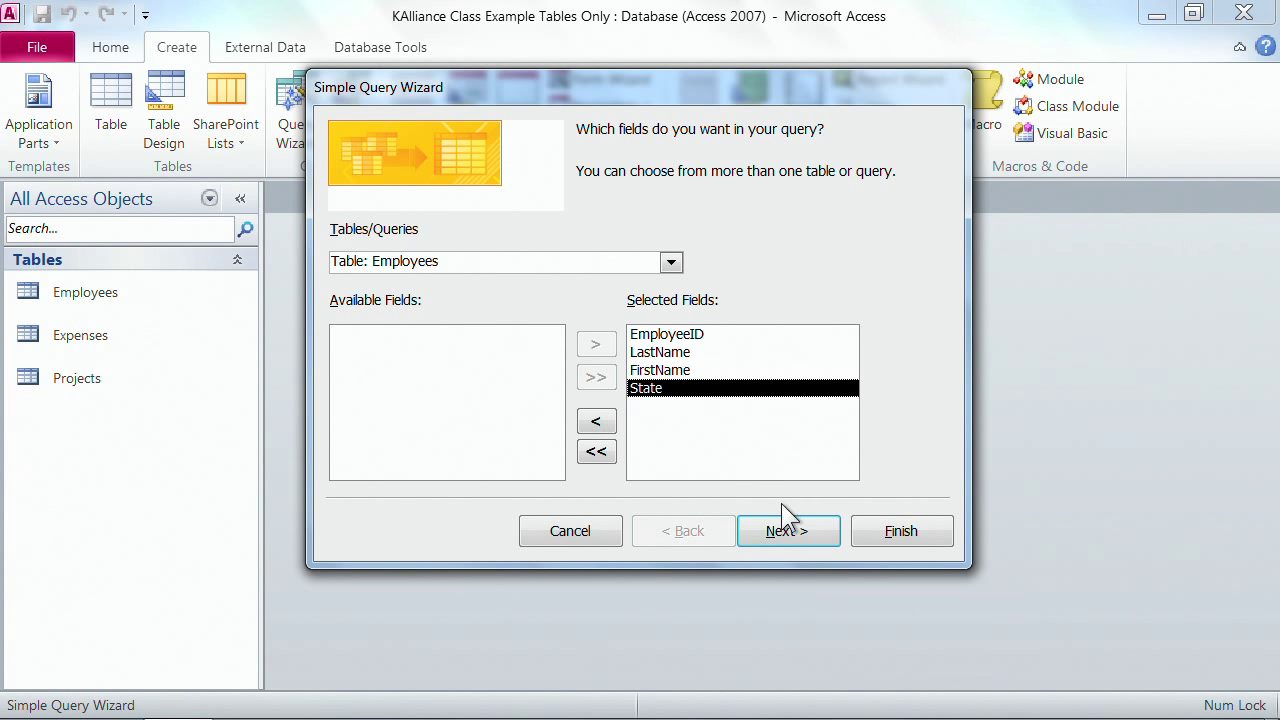
- Advance to the title page, keeping 'Employees Query' and 'Open the query to view information'
{"action": "left_click", "coordinate": [788, 532]}
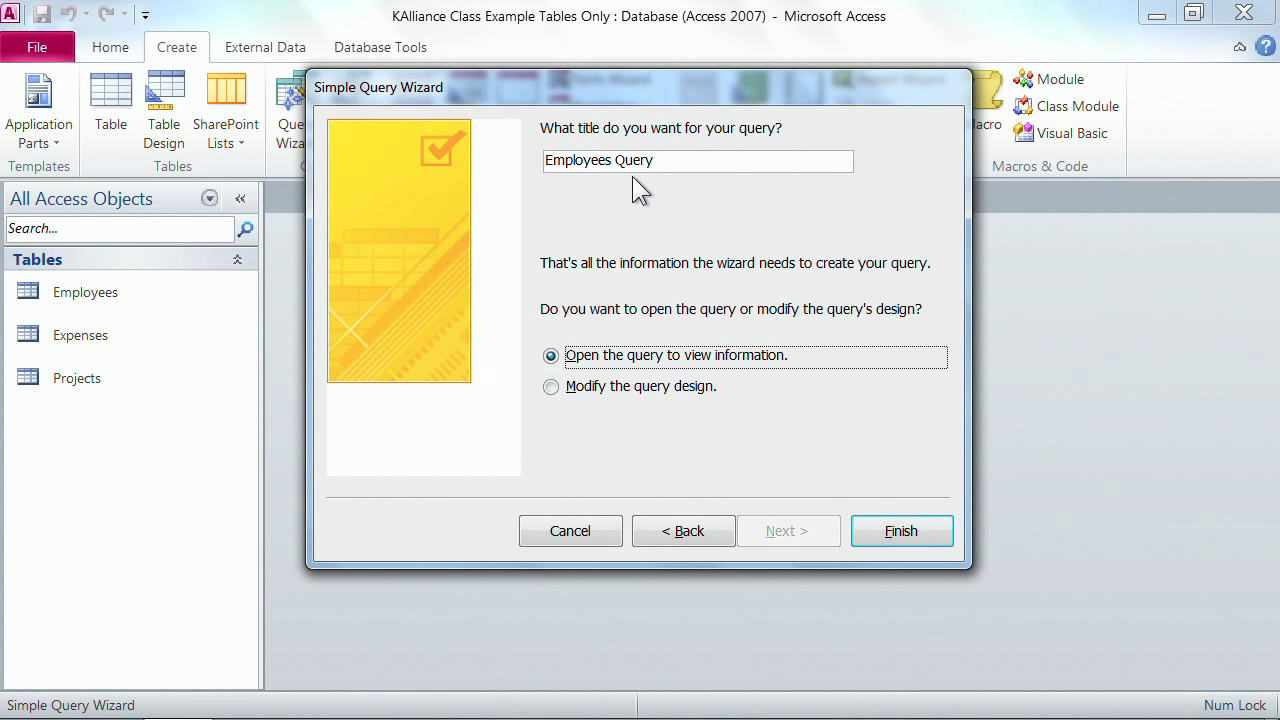
{"action": "mouse_move", "coordinate": [656, 188]}
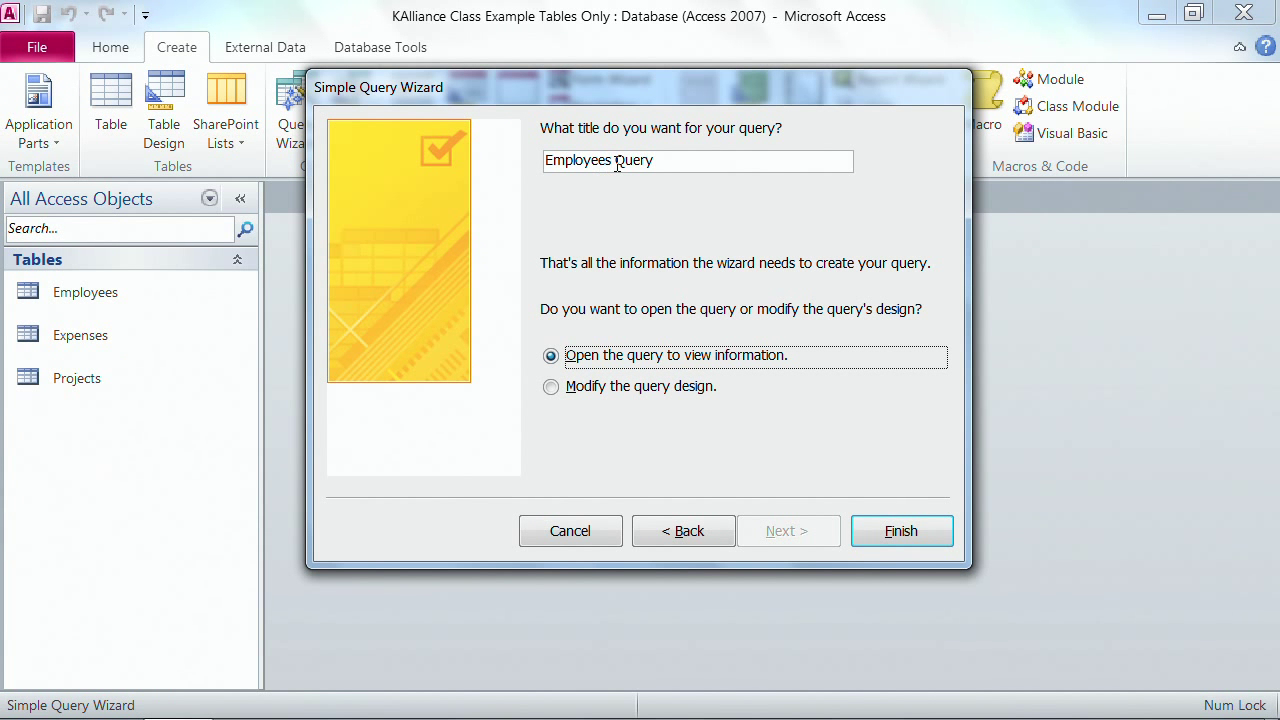
{"action": "mouse_move", "coordinate": [528, 200]}
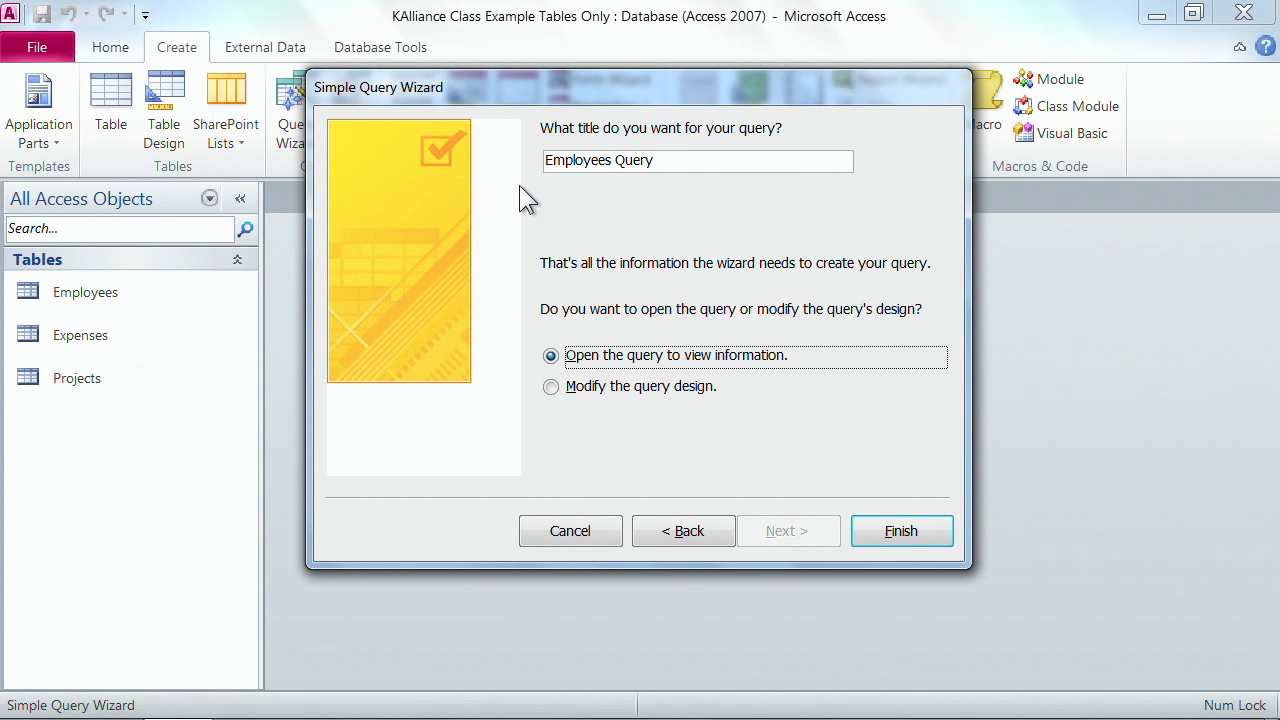
{"action": "mouse_move", "coordinate": [648, 202]}
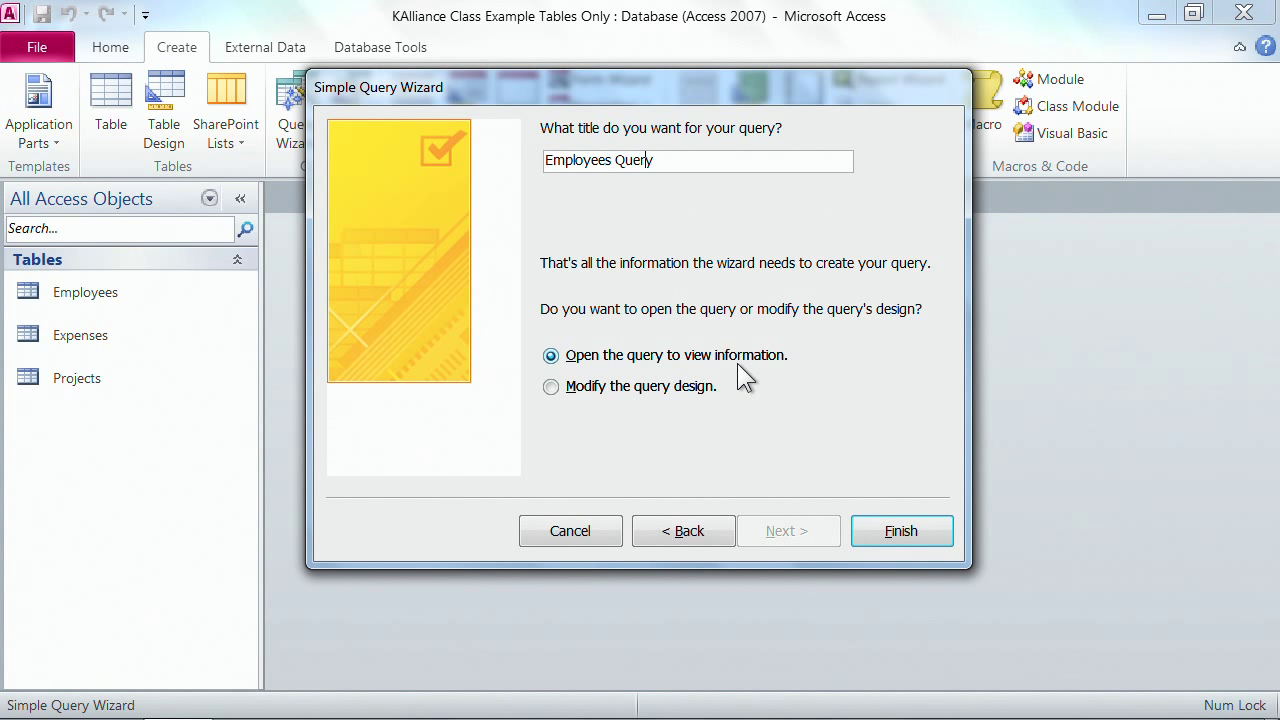
{"action": "mouse_move", "coordinate": [802, 386]}
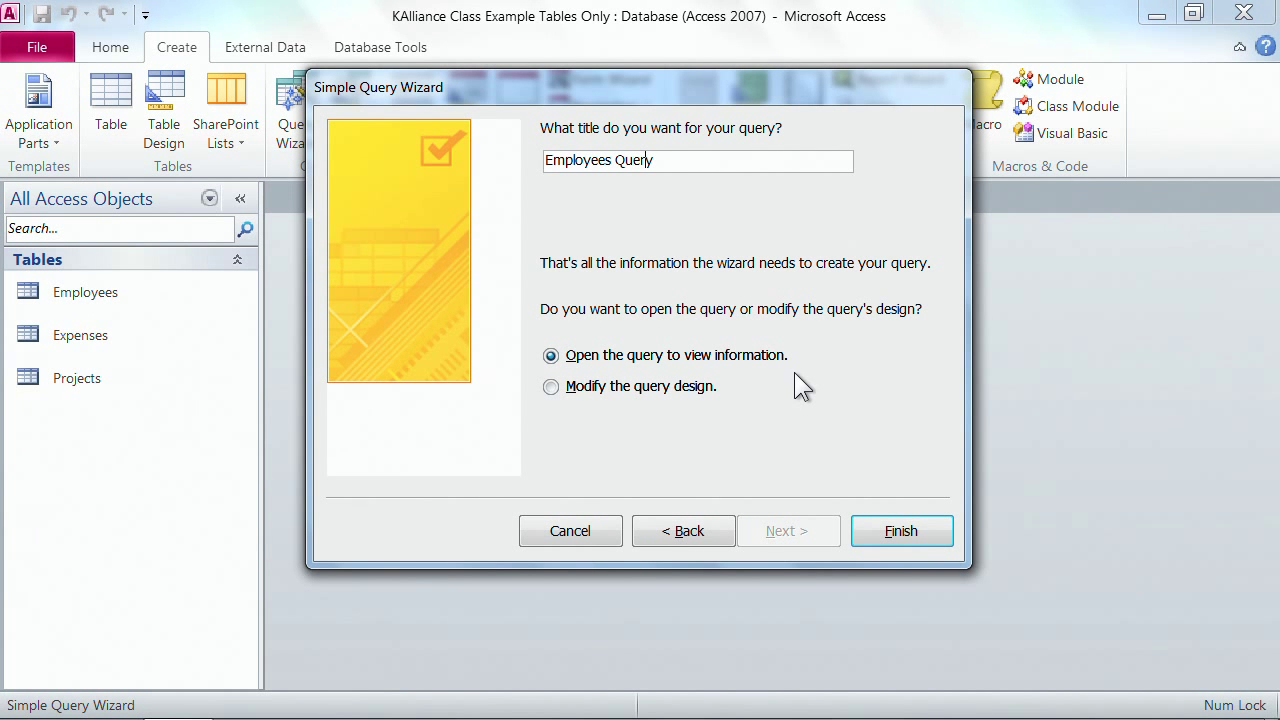
- Finish the wizard so Employees Query opens as a datasheet of eight employees
{"action": "left_click", "coordinate": [900, 532]}
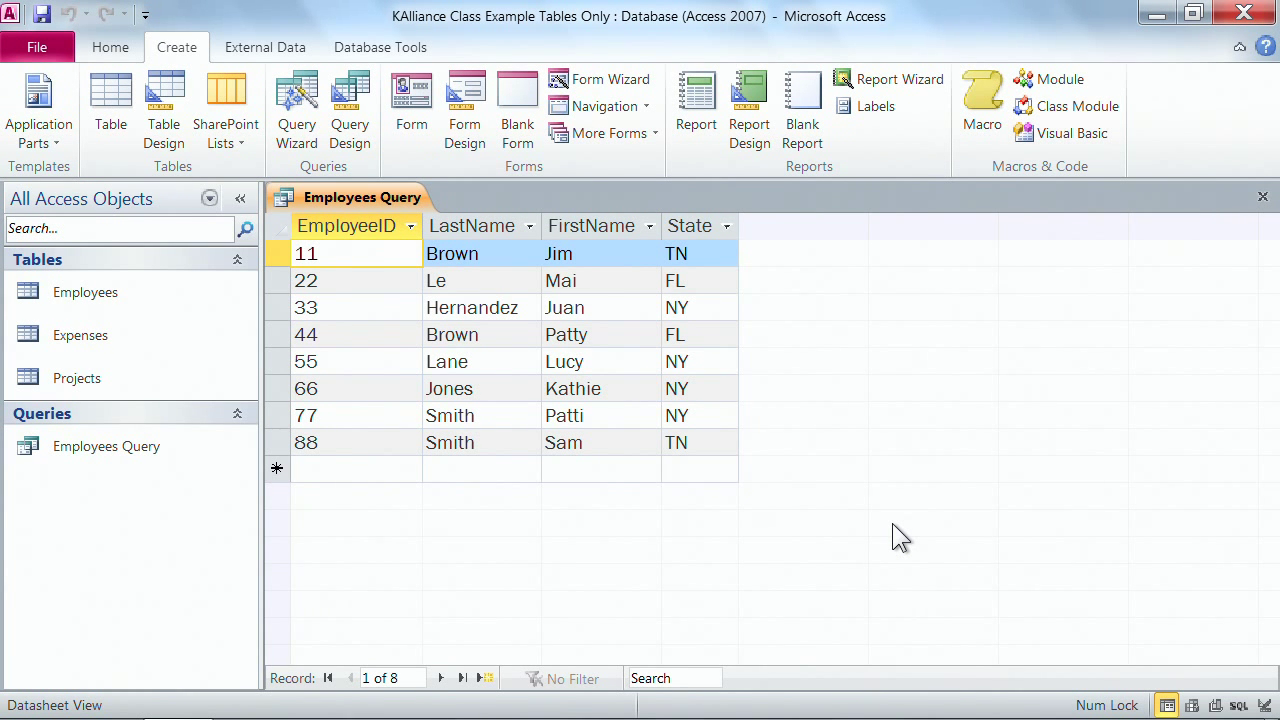
{"action": "mouse_move", "coordinate": [876, 548]}
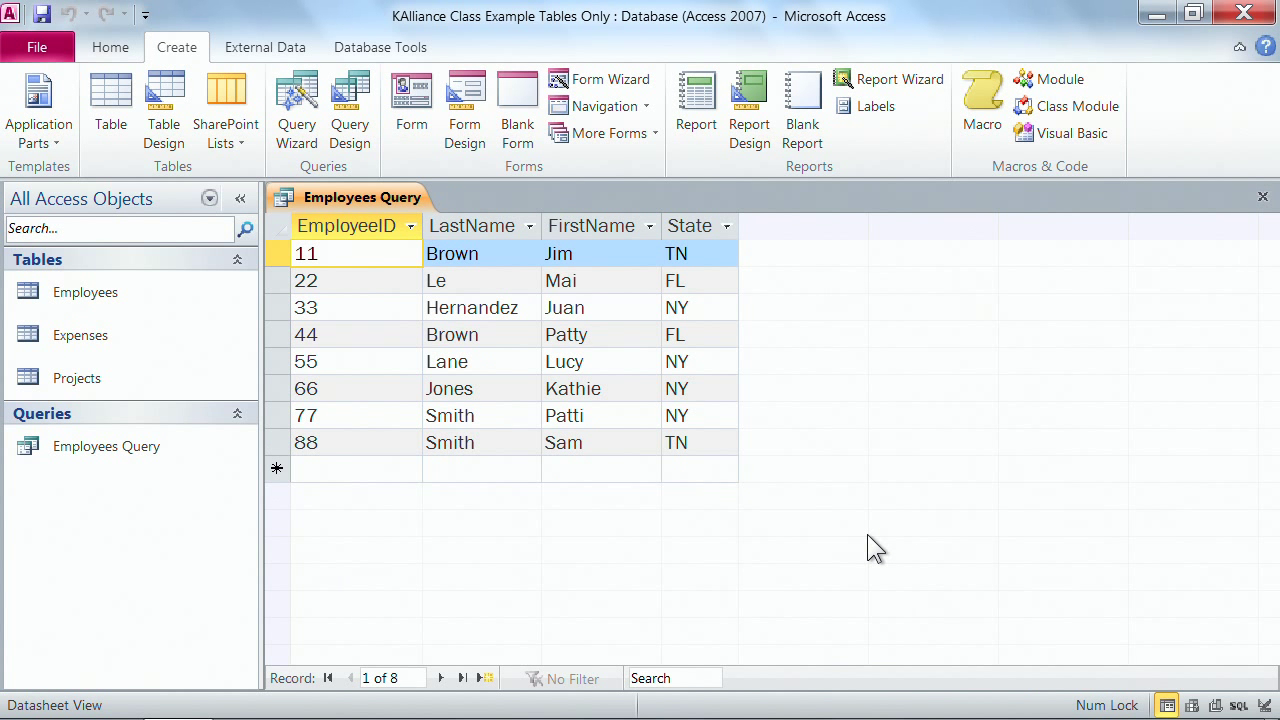
{"action": "mouse_move", "coordinate": [792, 360]}
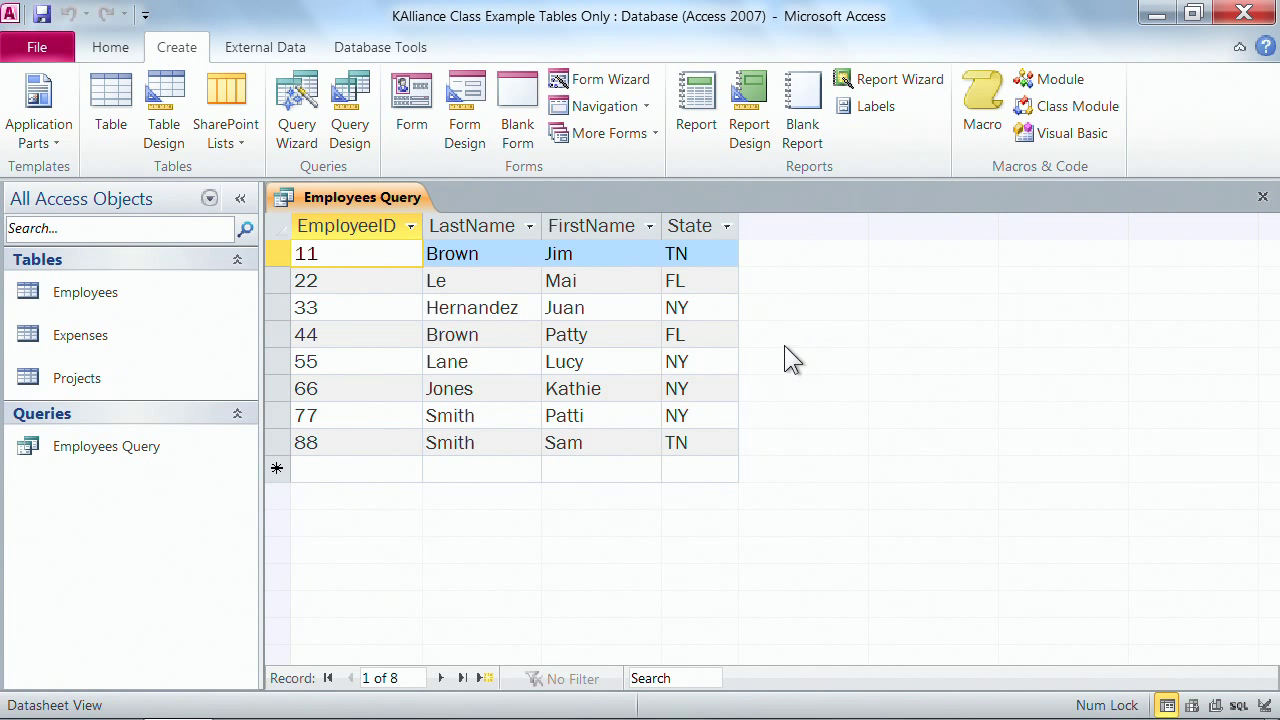
{"action": "mouse_move", "coordinate": [750, 324]}
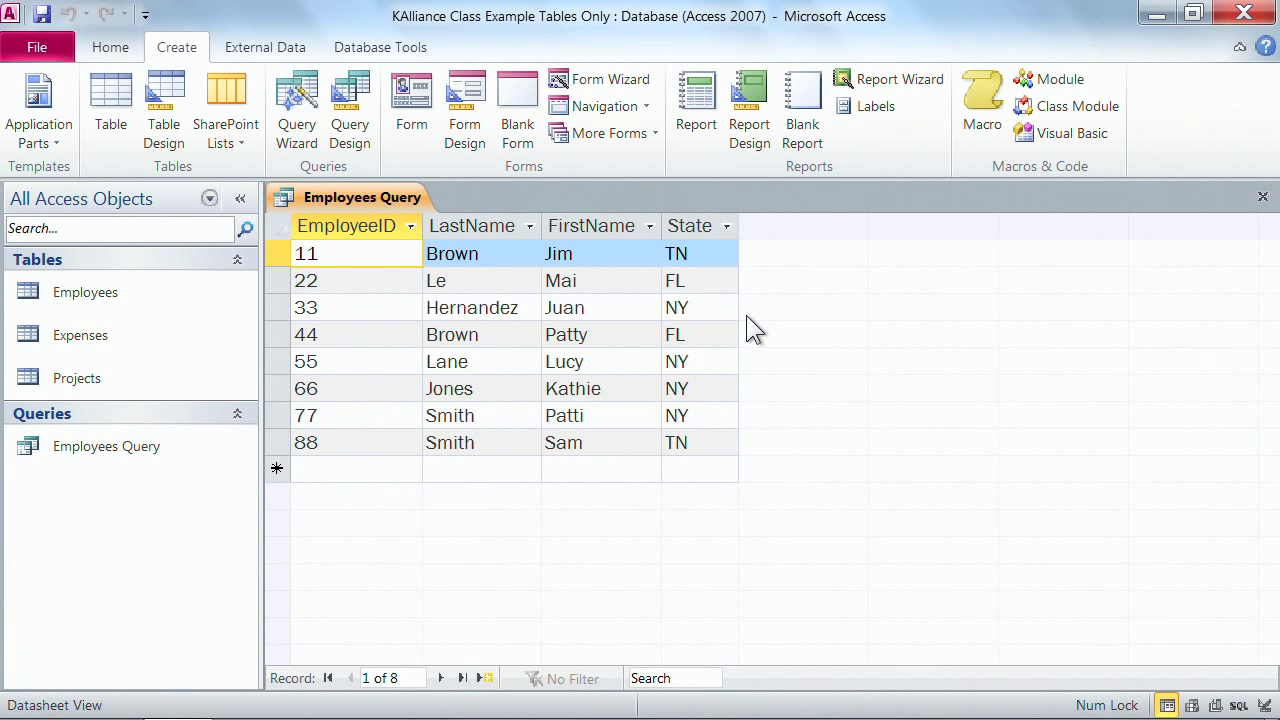
{"action": "mouse_move", "coordinate": [756, 320]}
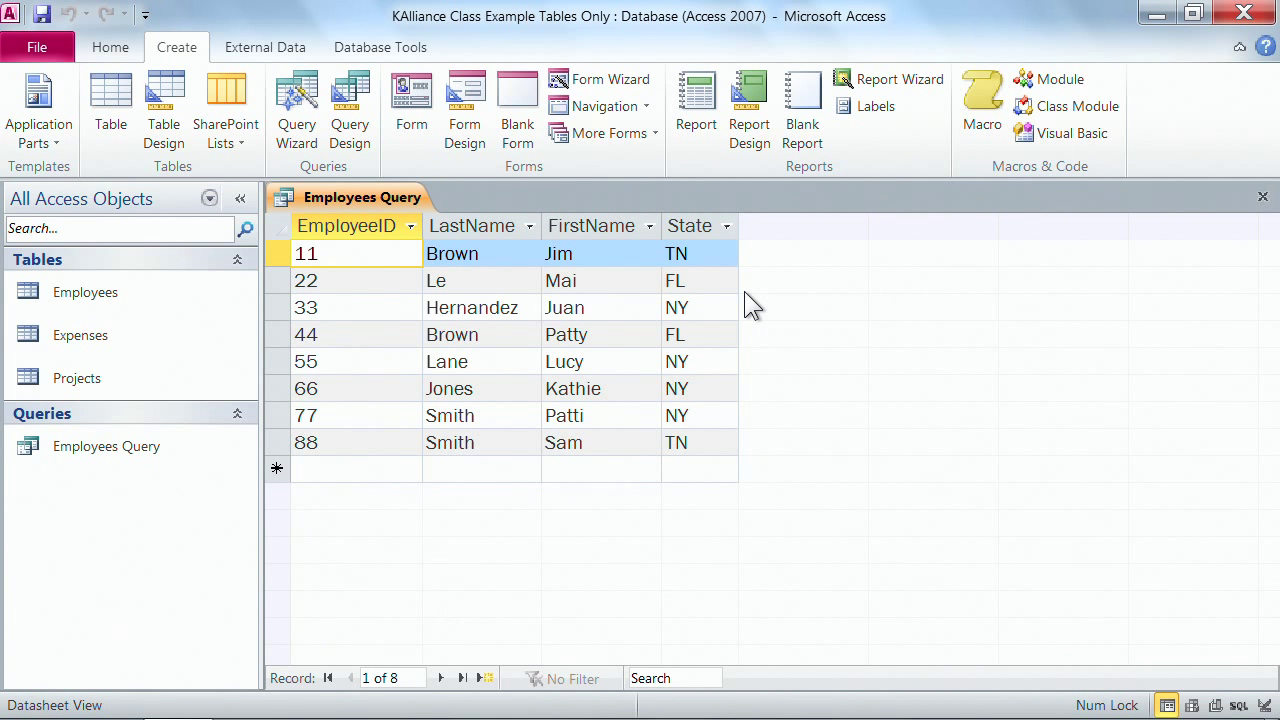
{"action": "mouse_move", "coordinate": [180, 44]}
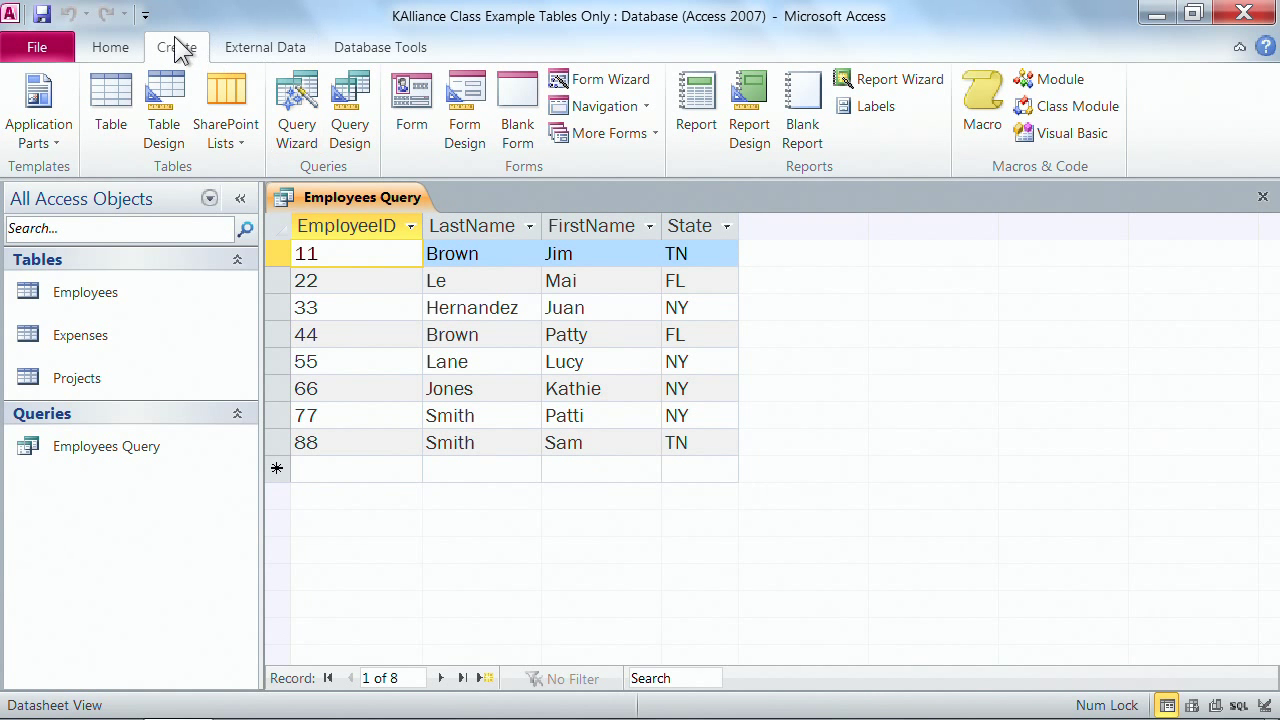
- Switch Employees Query to Design View showing the Employees table and four fields
{"action": "left_click", "coordinate": [110, 48]}
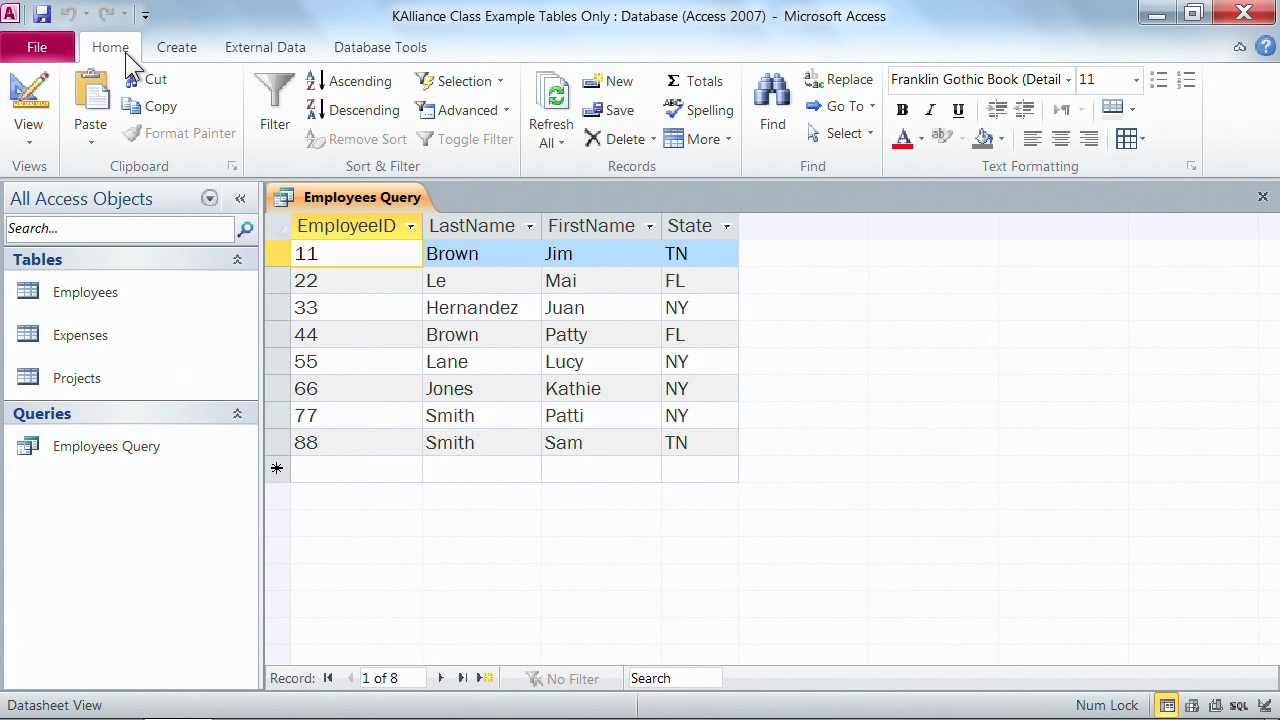
{"action": "mouse_move", "coordinate": [40, 170]}
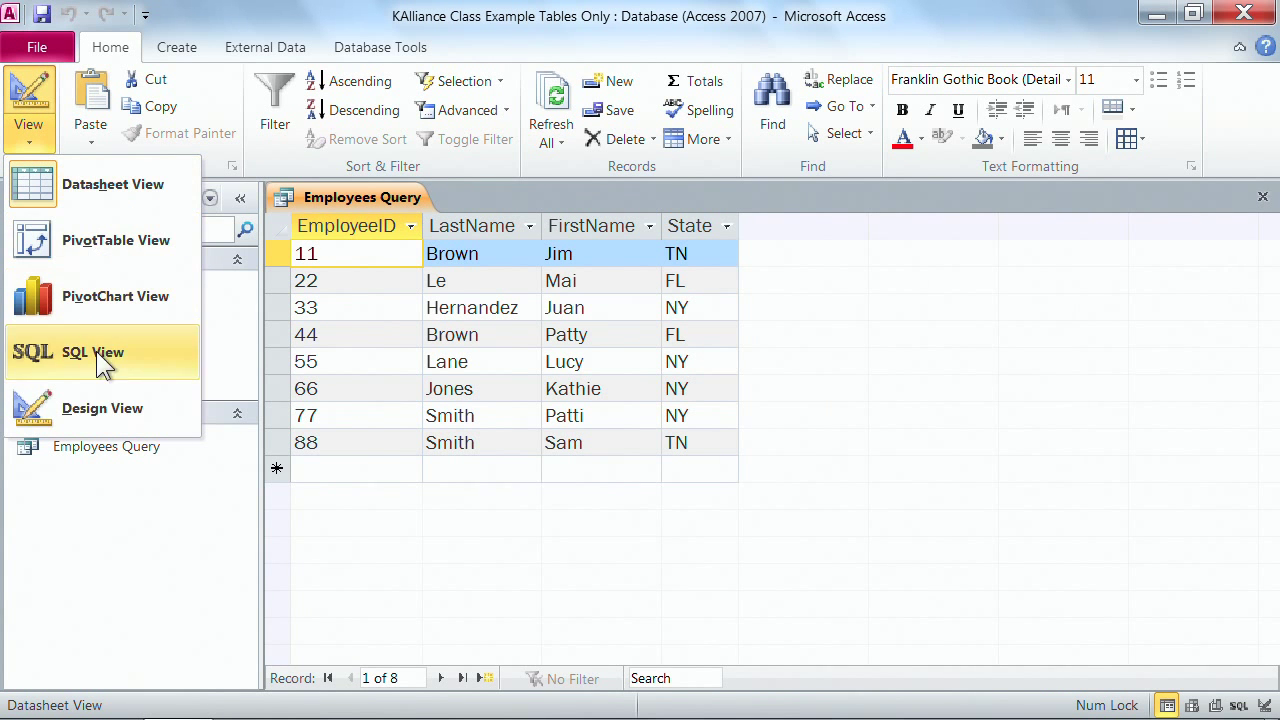
{"action": "left_click", "coordinate": [102, 408]}
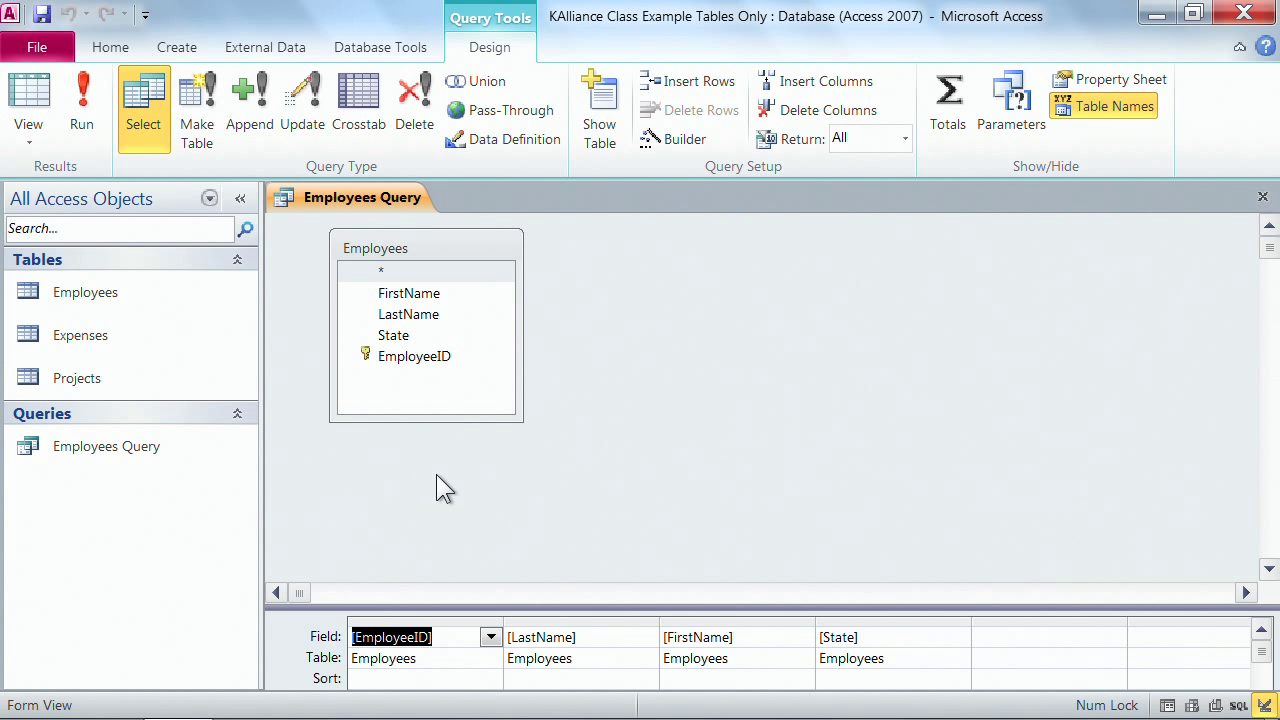
{"action": "mouse_move", "coordinate": [706, 352]}
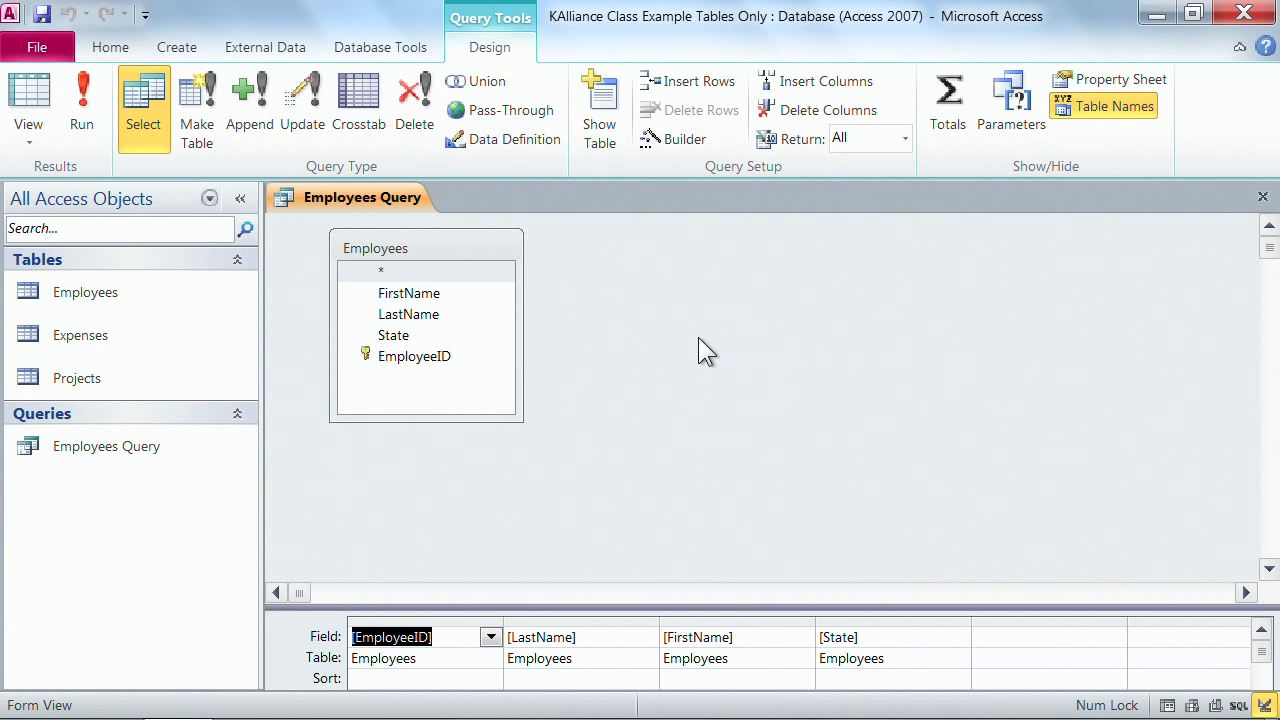
{"action": "mouse_move", "coordinate": [308, 272]}
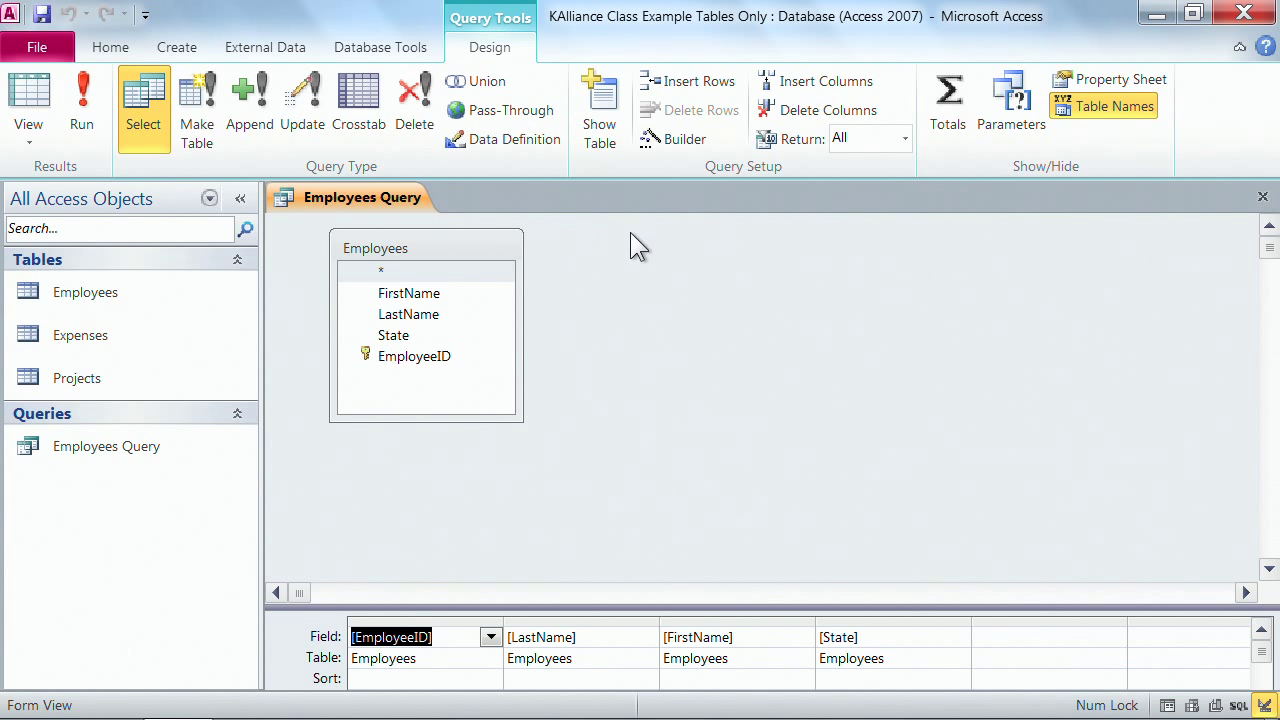
{"action": "mouse_move", "coordinate": [556, 604]}
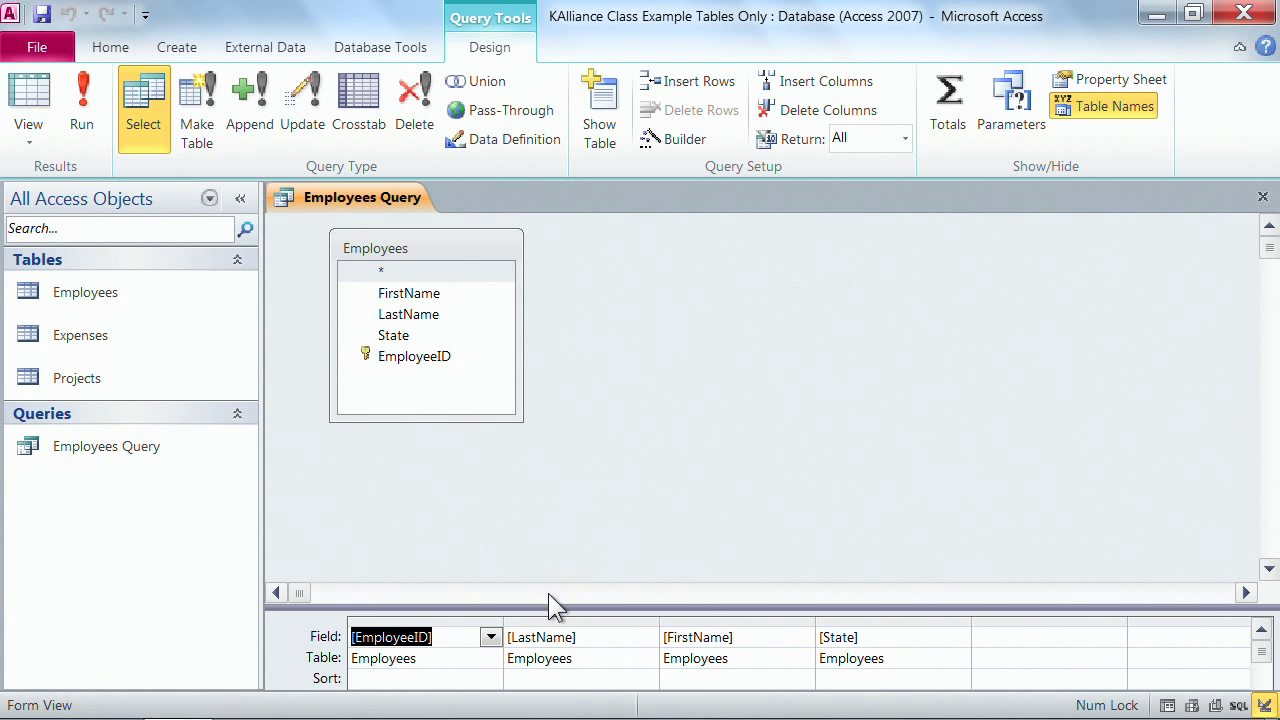
{"action": "mouse_move", "coordinate": [410, 610]}
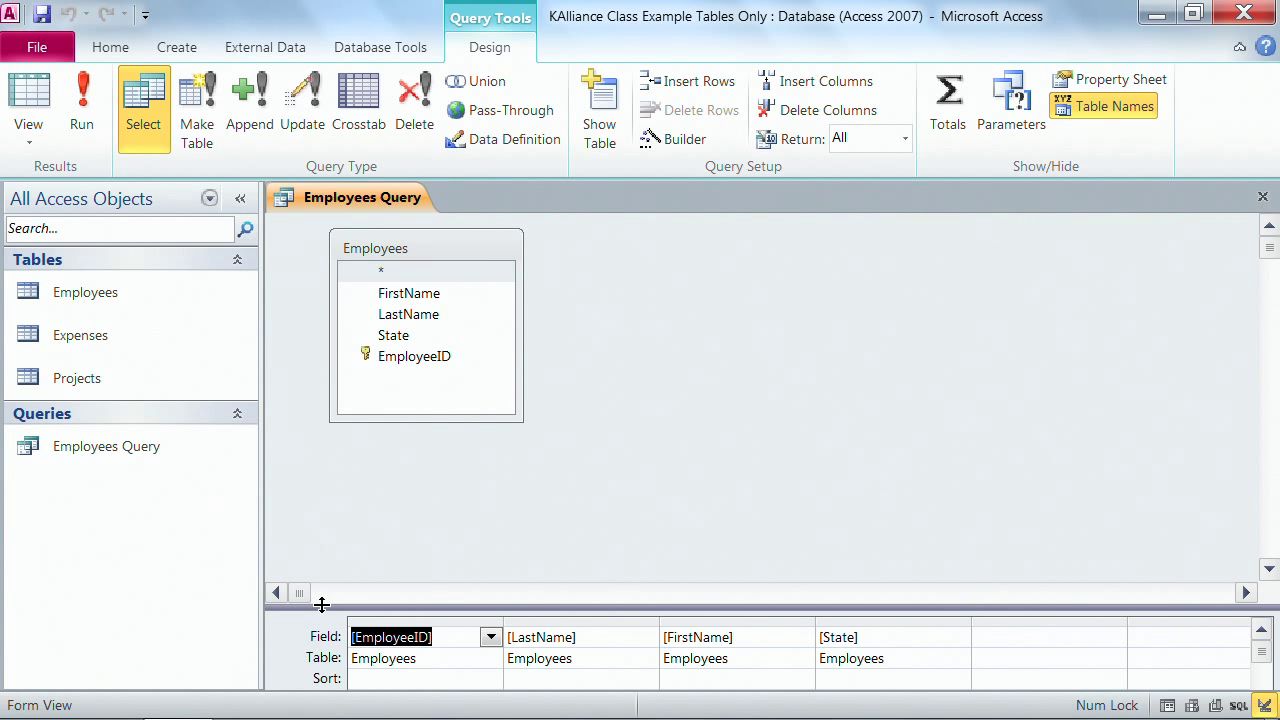
- Enlarge the design grid, then run Employees Query to list the eight employees again
{"action": "left_click_drag", "start_coordinate": [320, 604], "coordinate": [350, 430]}
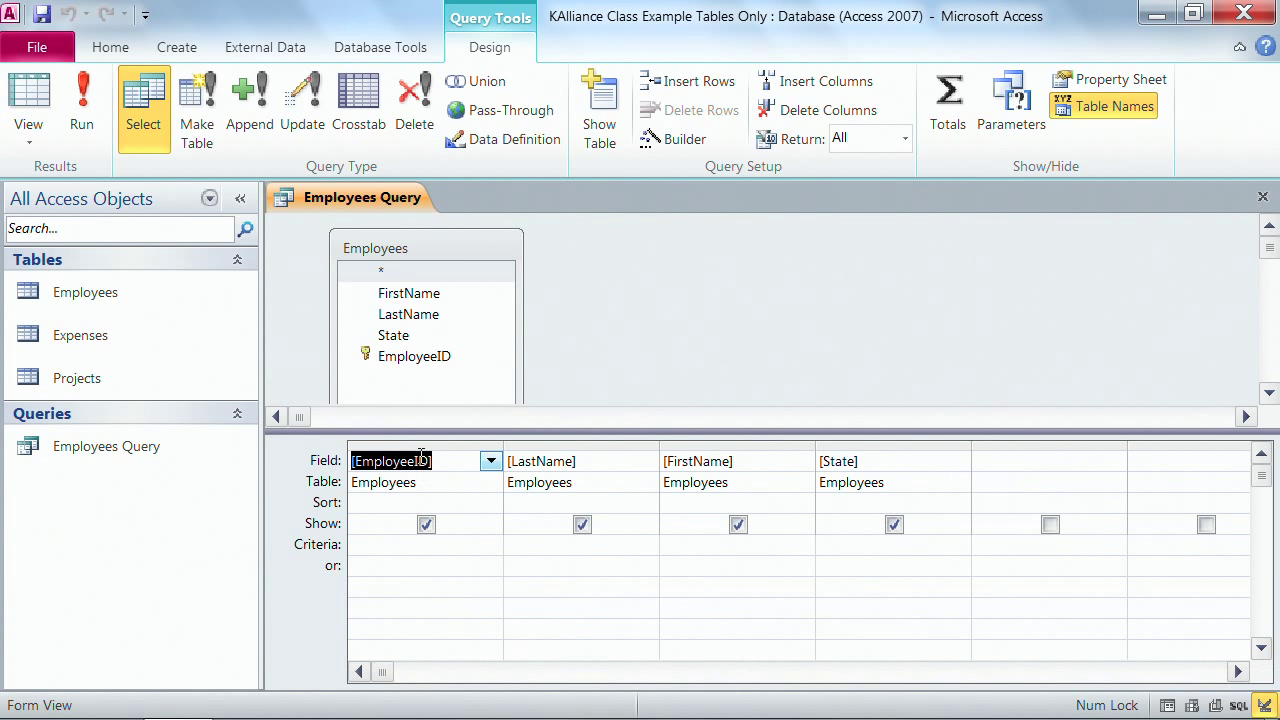
{"action": "mouse_move", "coordinate": [548, 460]}
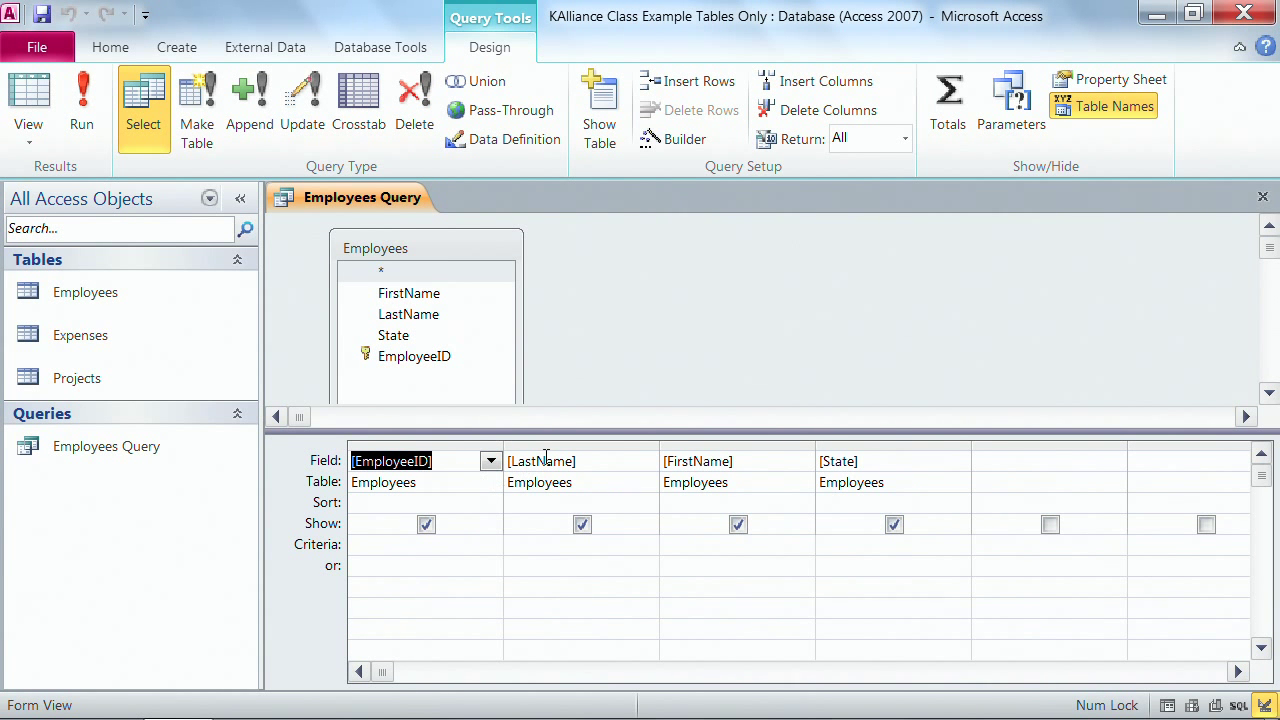
{"action": "mouse_move", "coordinate": [896, 450]}
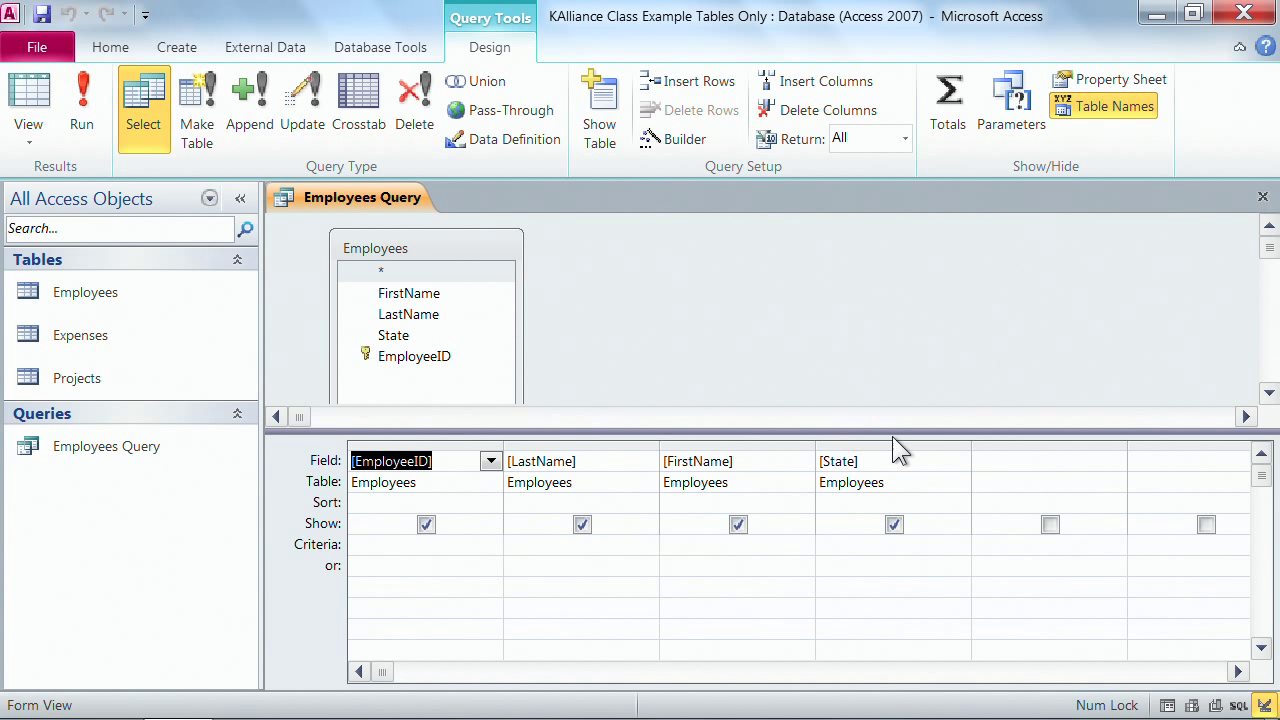
{"action": "mouse_move", "coordinate": [902, 560]}
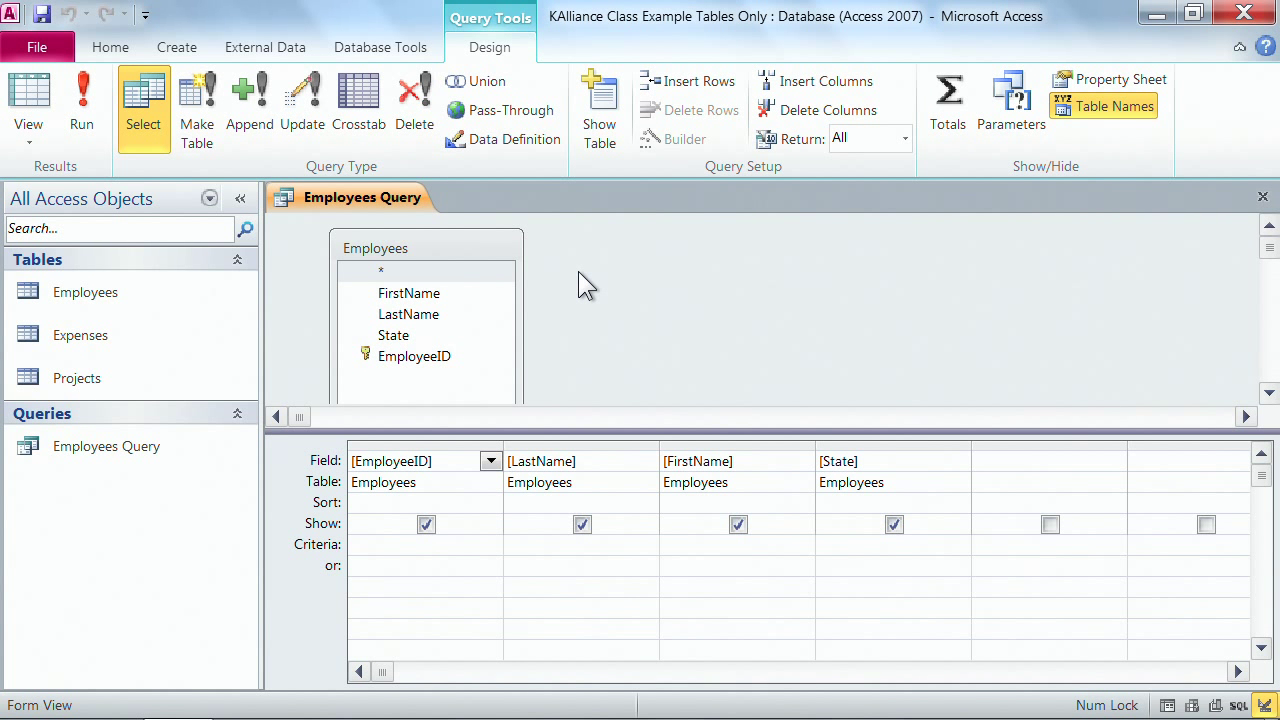
{"action": "mouse_move", "coordinate": [644, 296]}
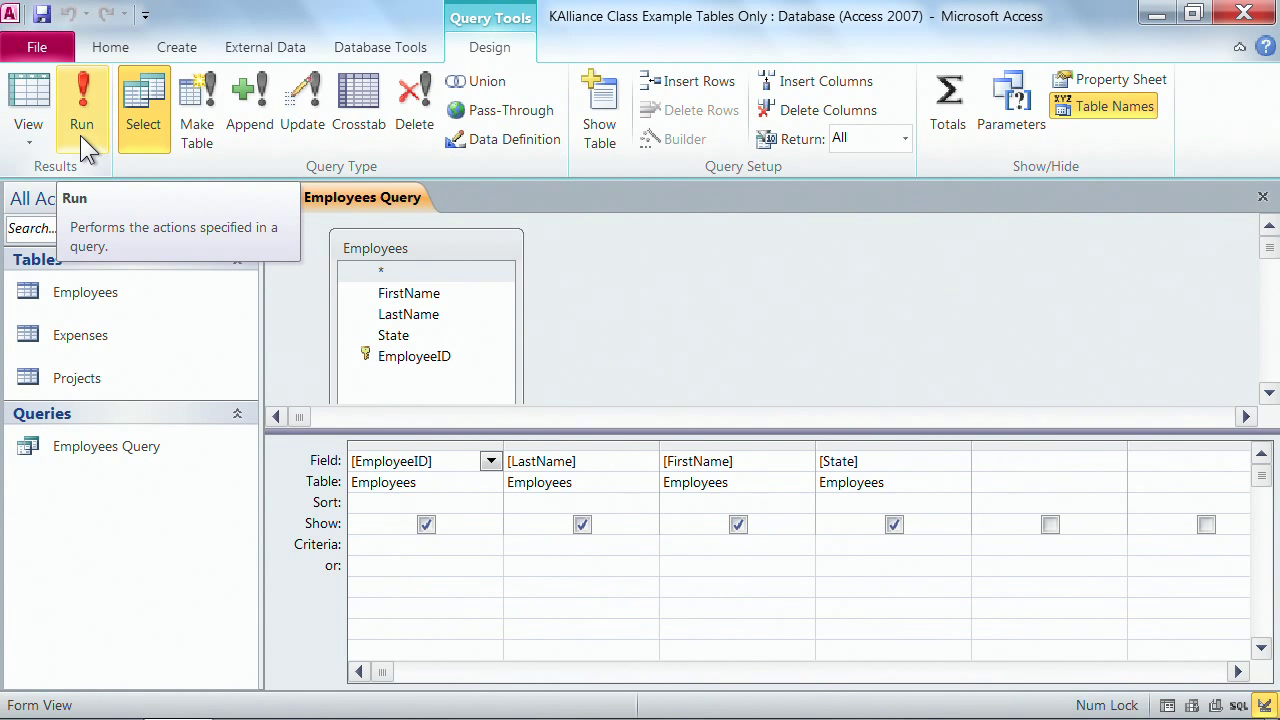
{"action": "left_click", "coordinate": [84, 100]}
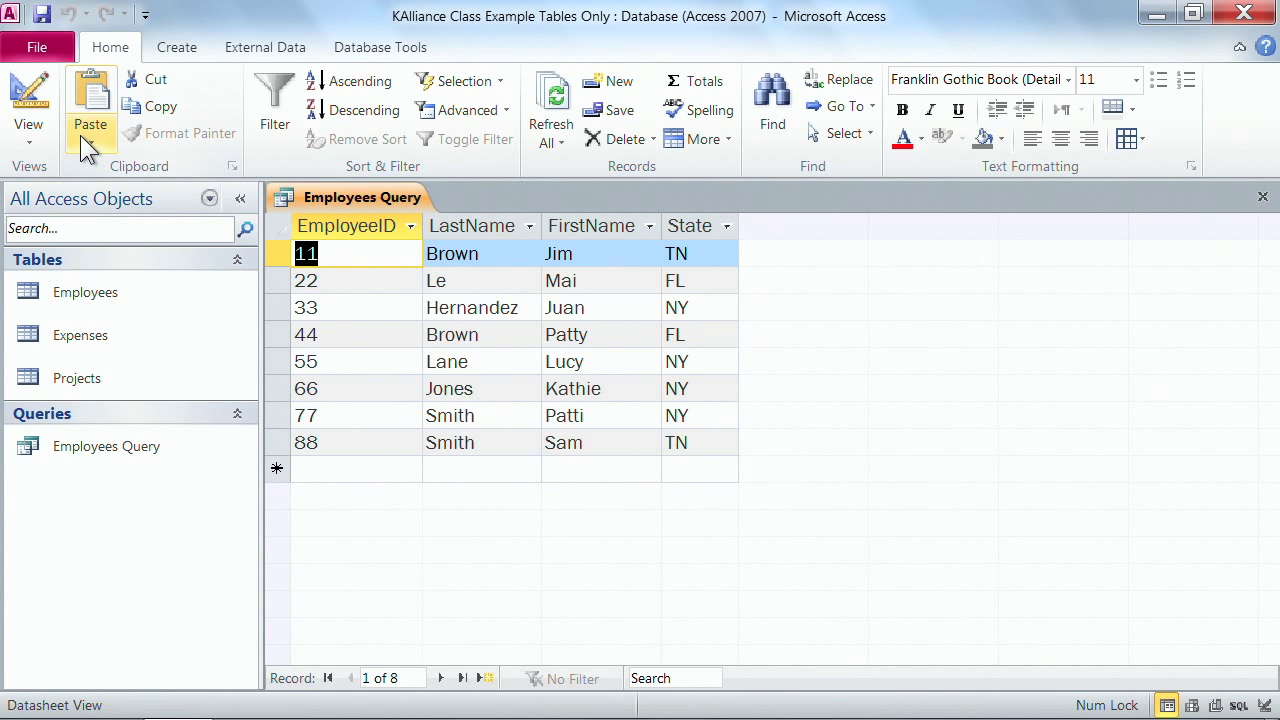
{"action": "mouse_move", "coordinate": [696, 264]}
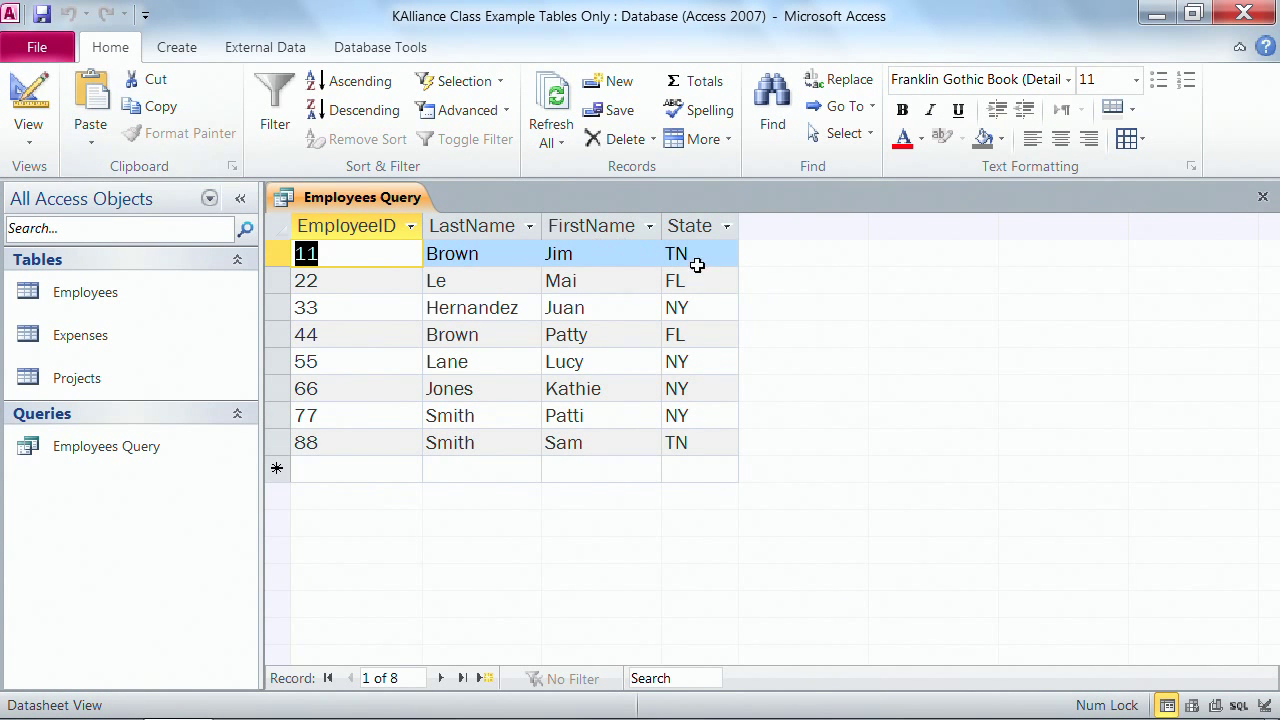